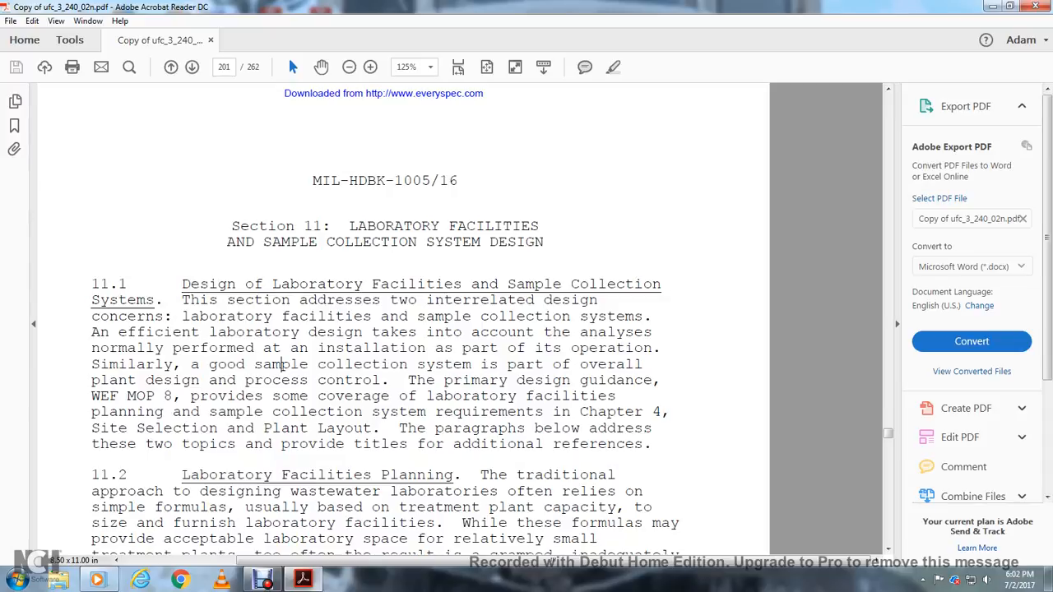
# Scroll through page 201's laboratory facilities text, sections 11.1–11.2.1, onto the top of page 202.
pyautogui.scroll(-3)
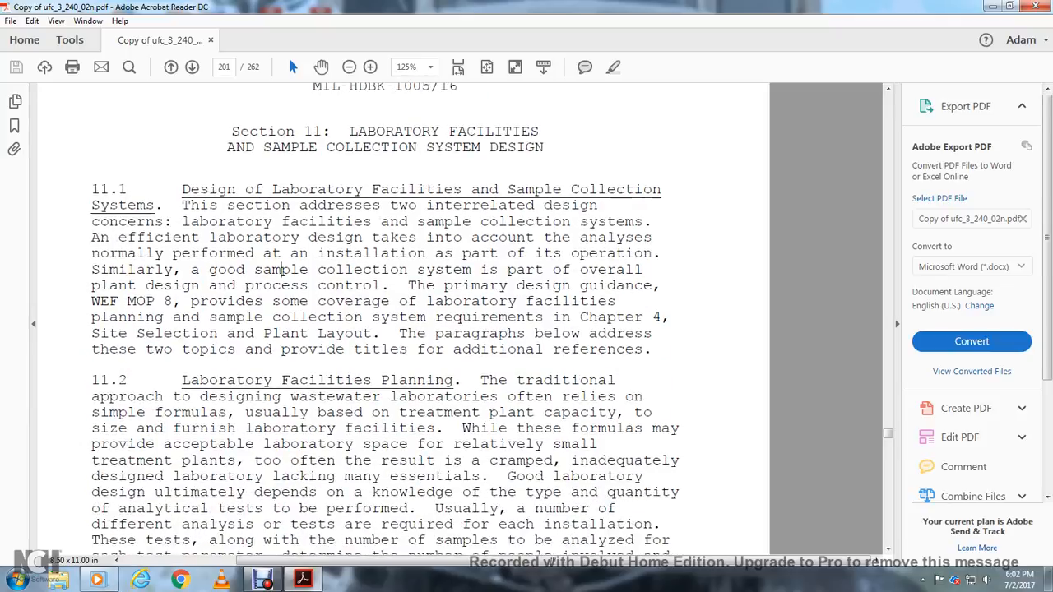
pyautogui.scroll(-3)
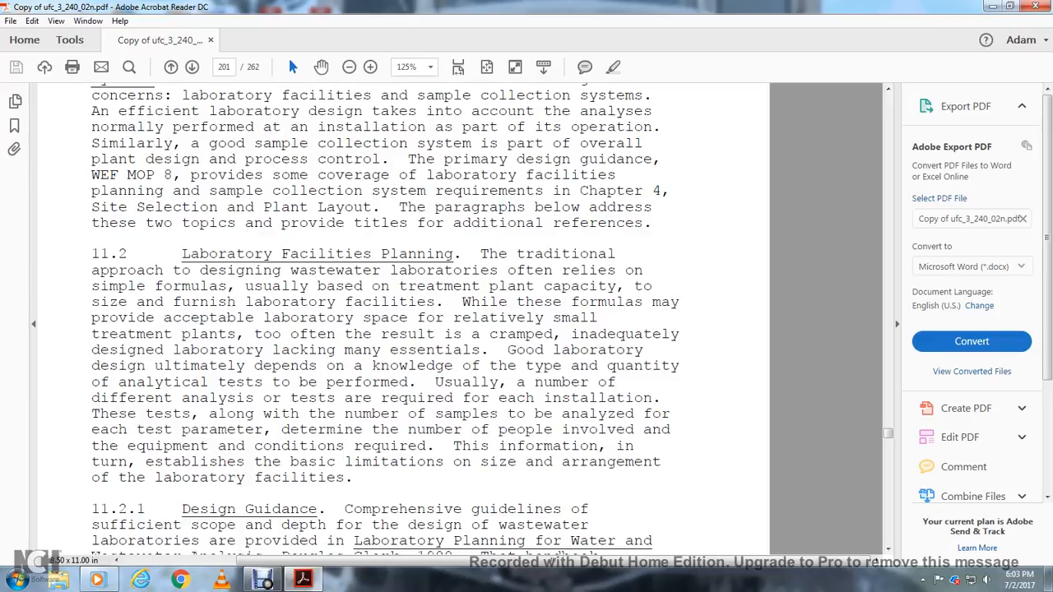
pyautogui.scroll(-3)
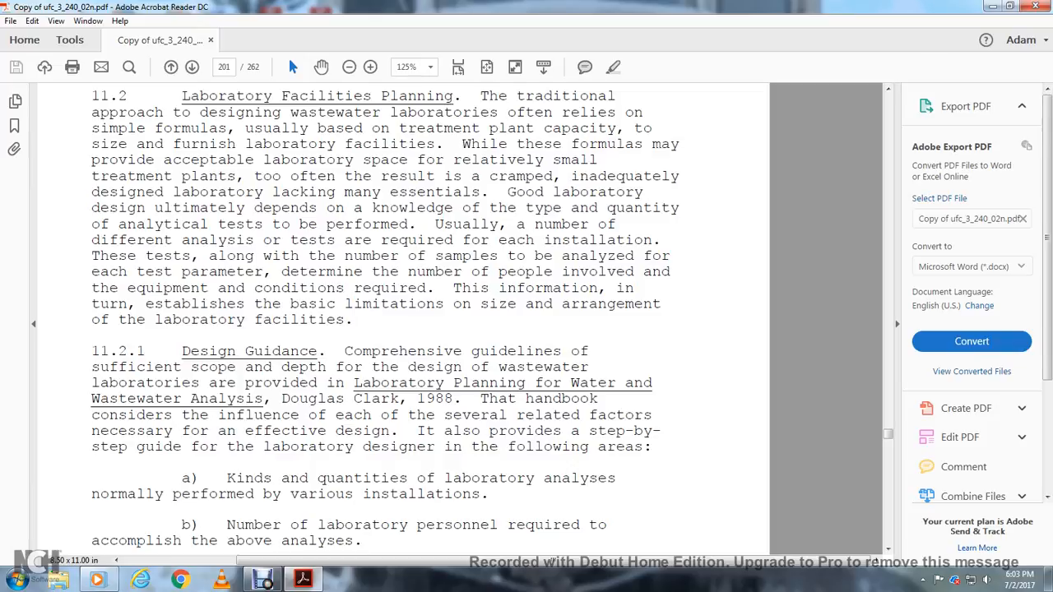
pyautogui.scroll(-3)
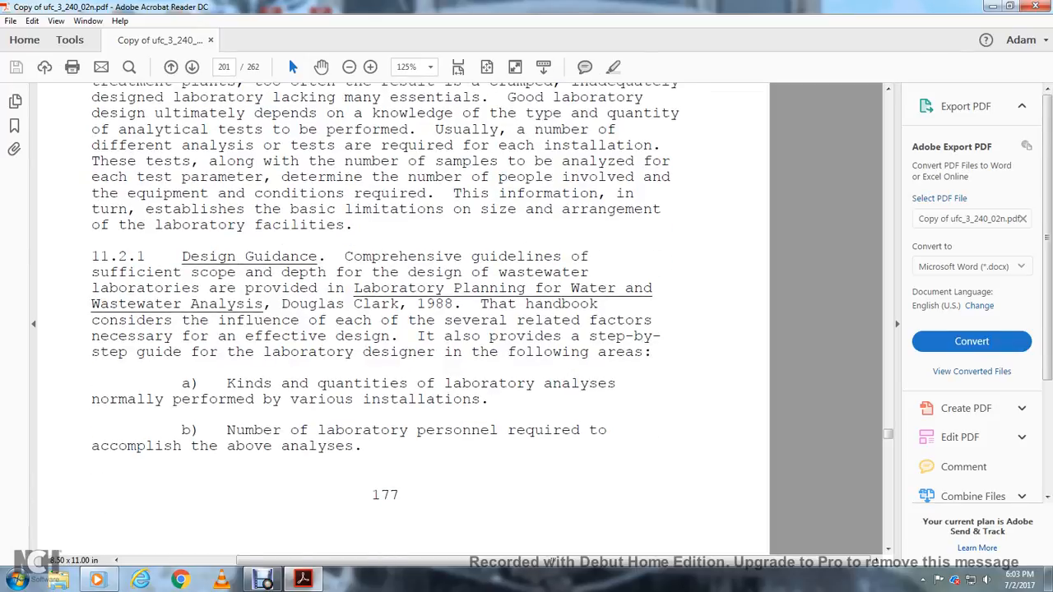
pyautogui.scroll(-3)
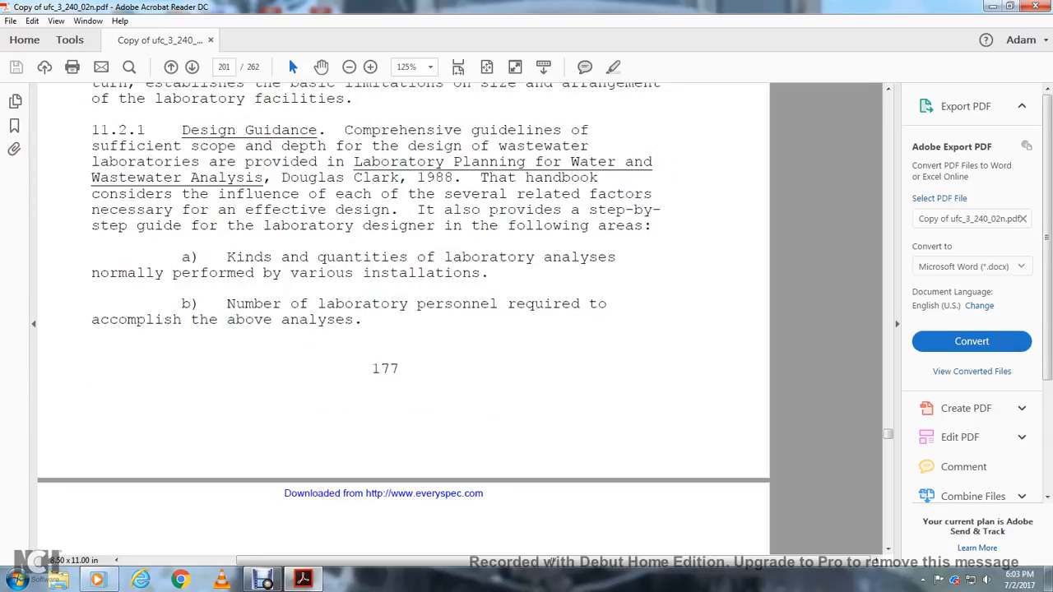
pyautogui.scroll(-3)
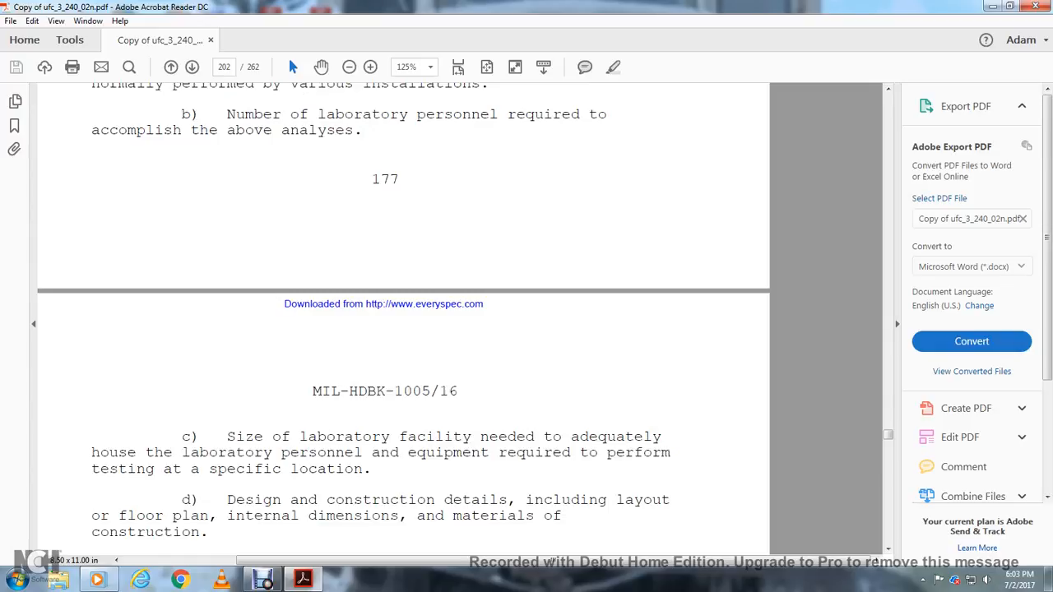
# Scroll down page 202 past design-guide items c–h to 11.3 Sample Collection Systems and 11.4's start.
pyautogui.scroll(-3)
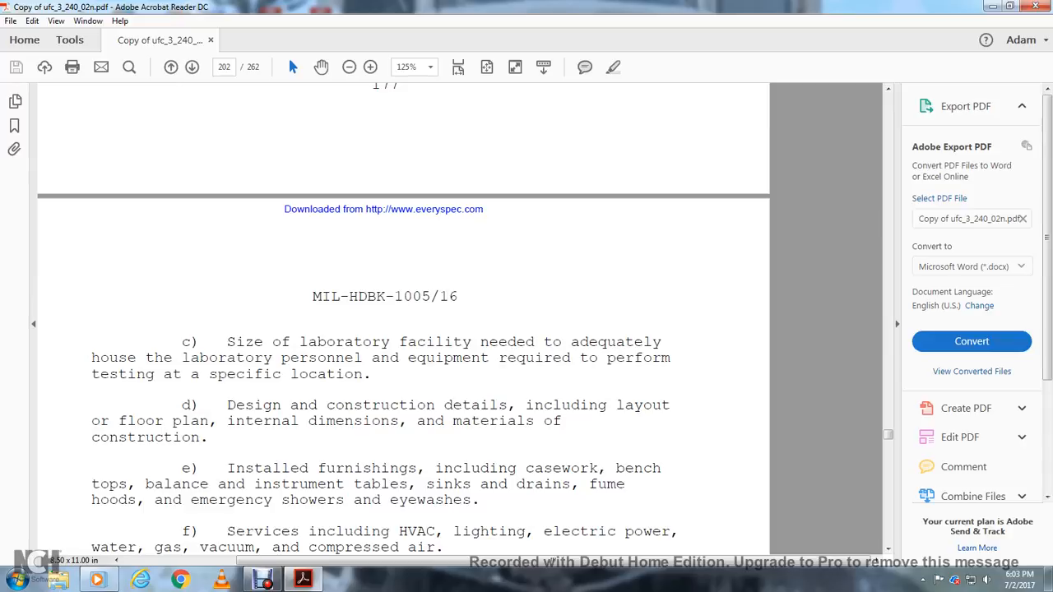
pyautogui.scroll(-3)
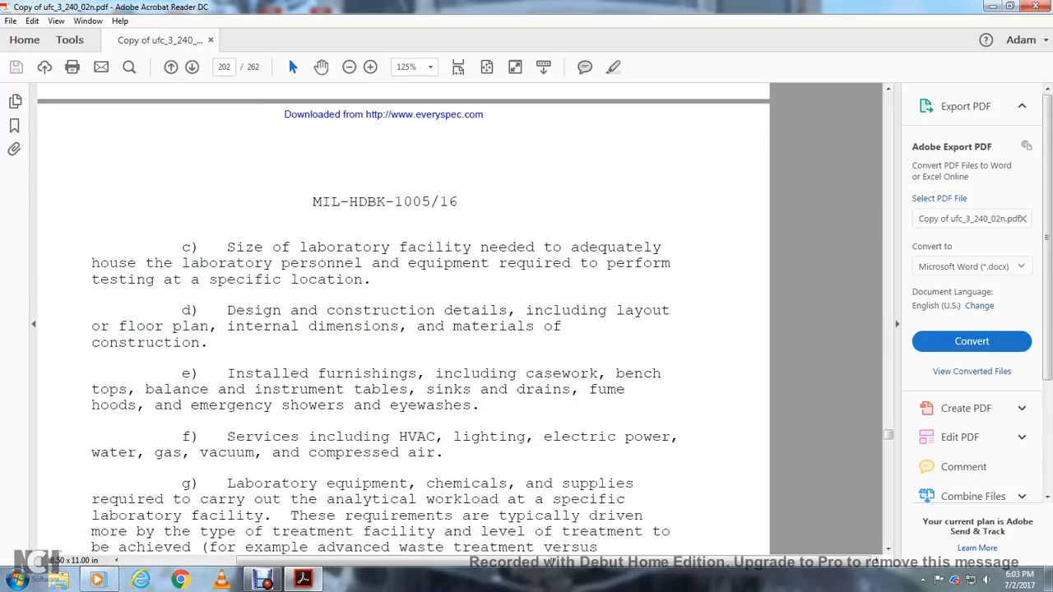
pyautogui.scroll(-3)
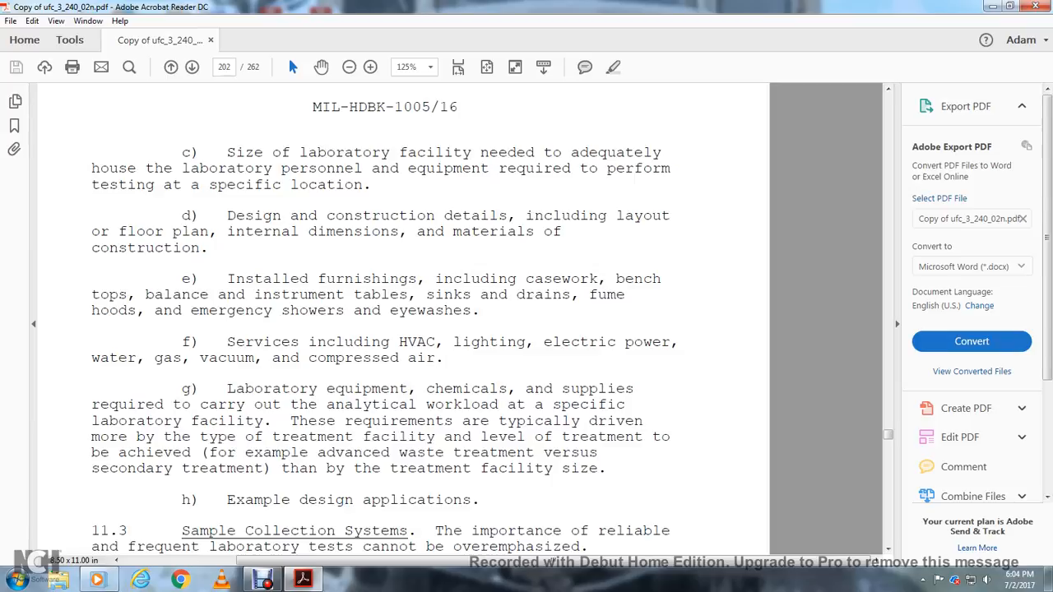
pyautogui.scroll(-3)
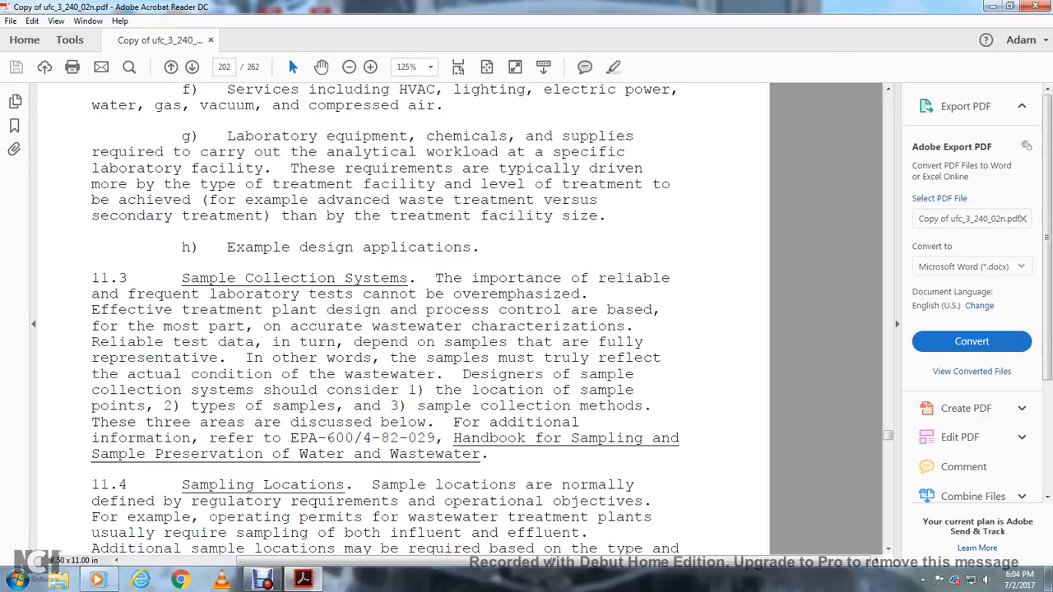
# Scroll past the end of page 202 to page 203's 11.4.1 Selecting Sample Locations and 11.4.1.1 Homogeneity.
pyautogui.scroll(-3)
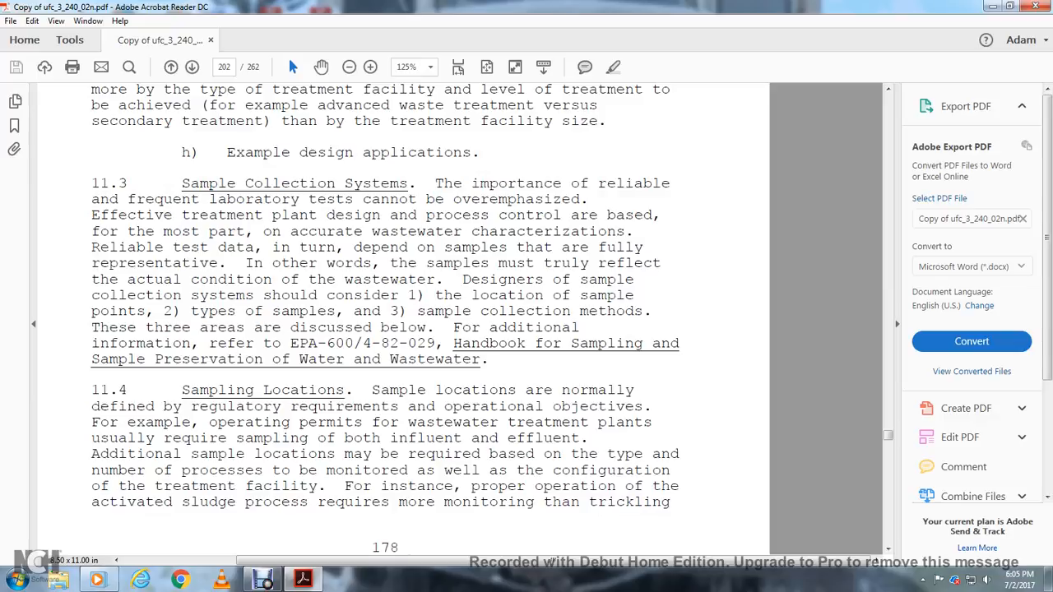
pyautogui.scroll(-3)
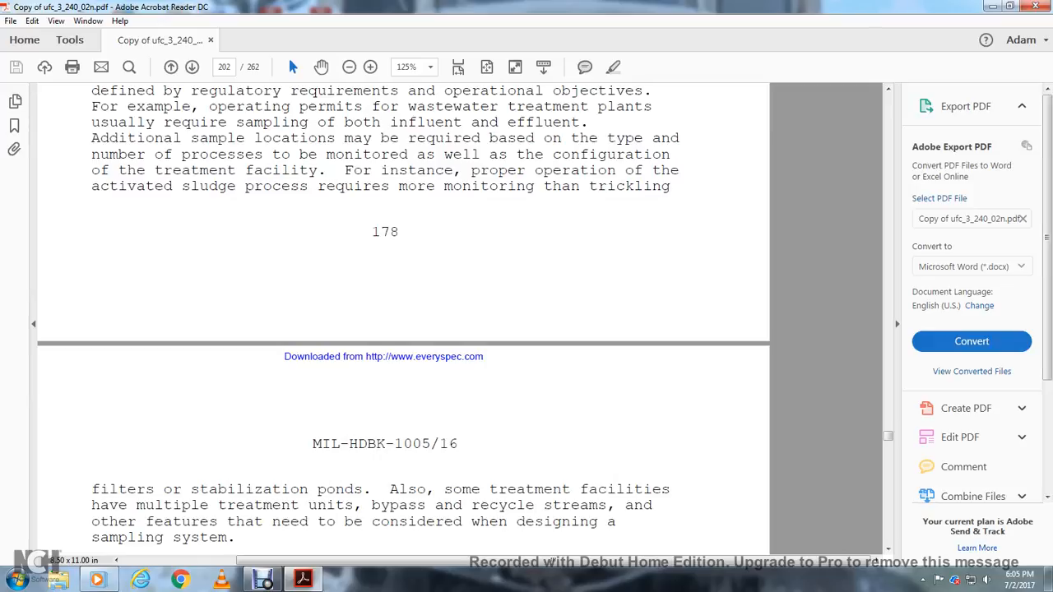
pyautogui.scroll(-3)
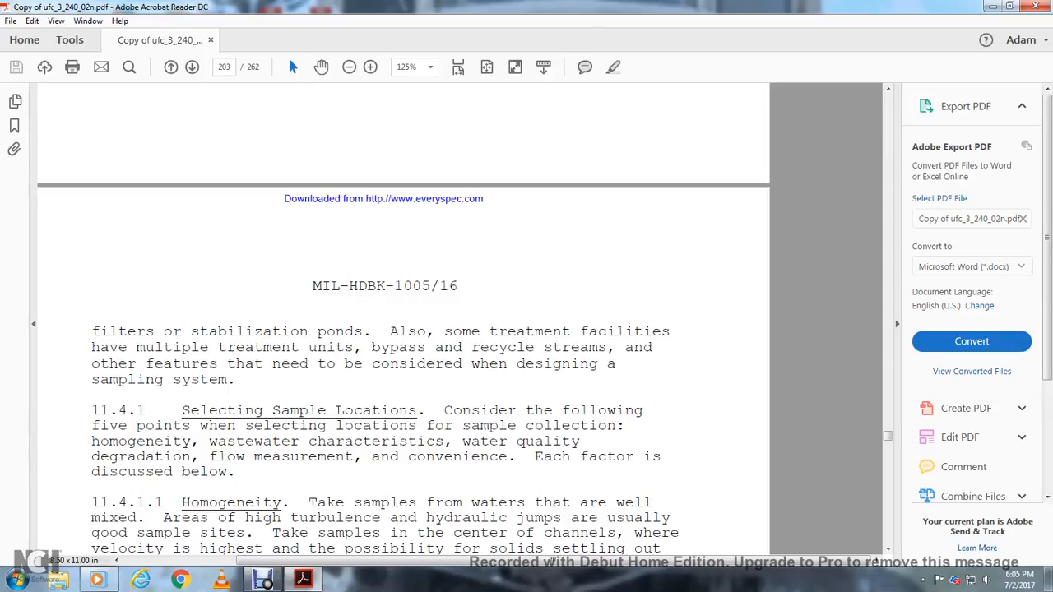
# Scroll through subsections 11.4.1.1–11.4.1.5 on page 203 to 11.5 Type of Sample on page 204.
pyautogui.scroll(-3)
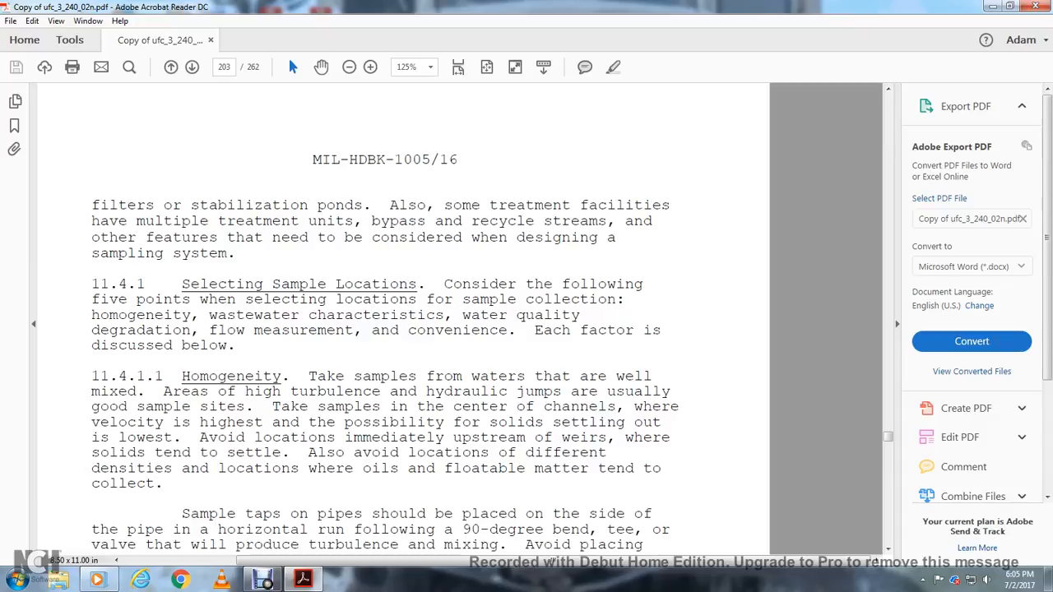
pyautogui.scroll(-3)
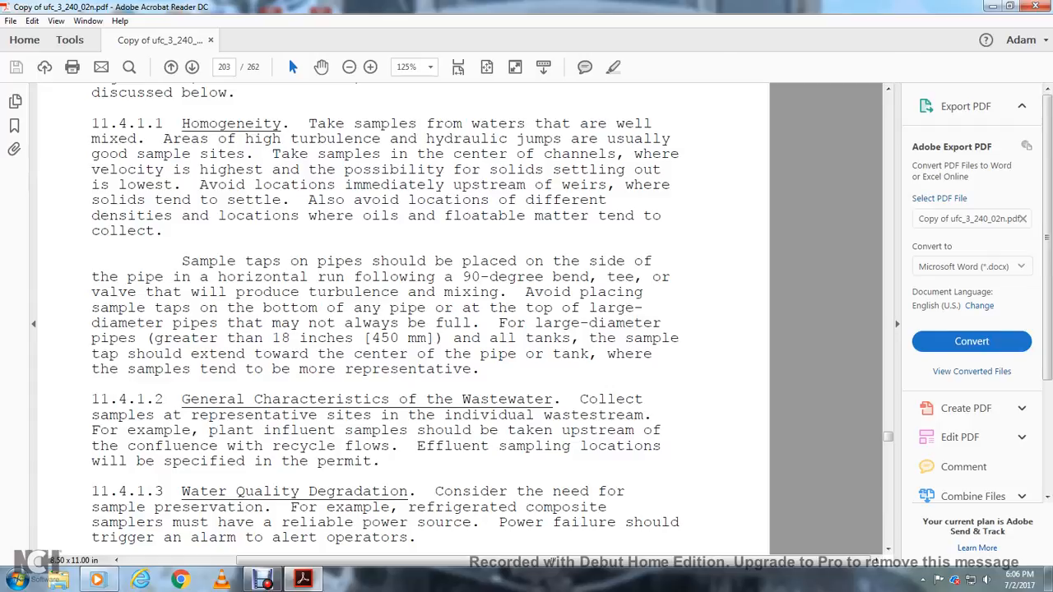
pyautogui.scroll(-3)
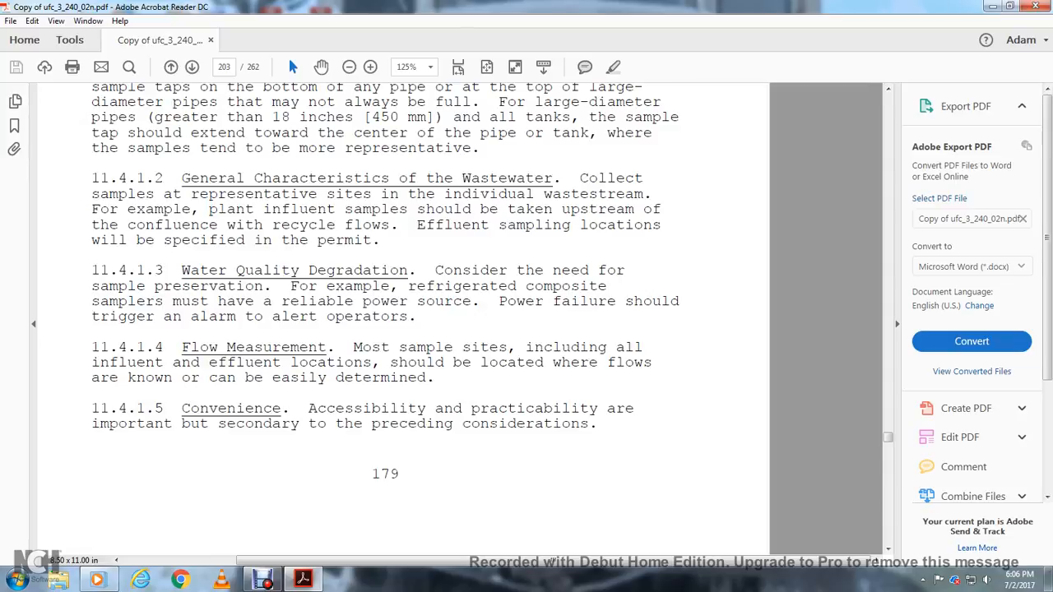
pyautogui.scroll(3)
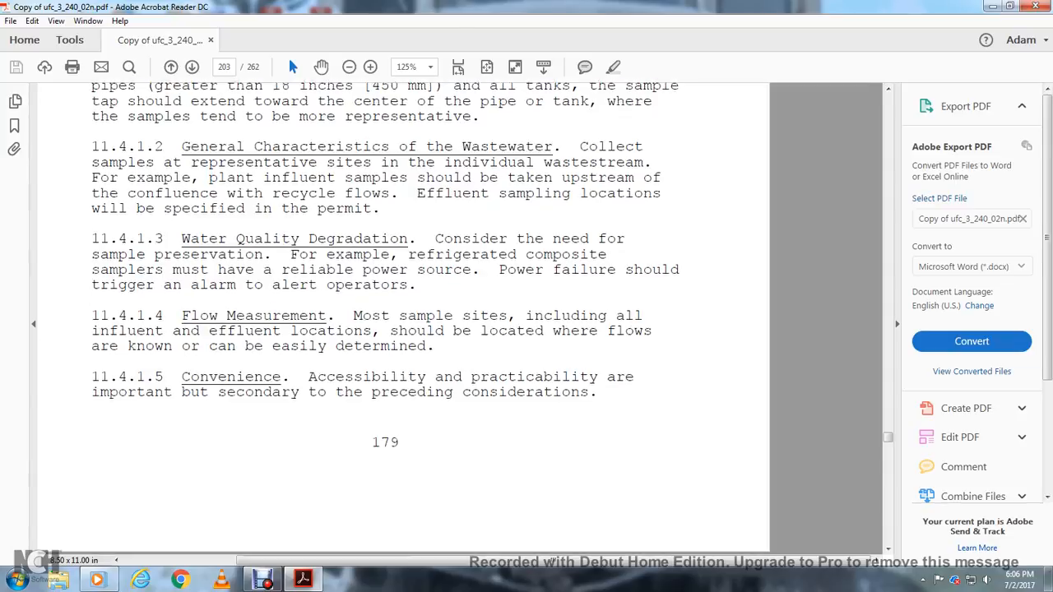
pyautogui.scroll(-3)
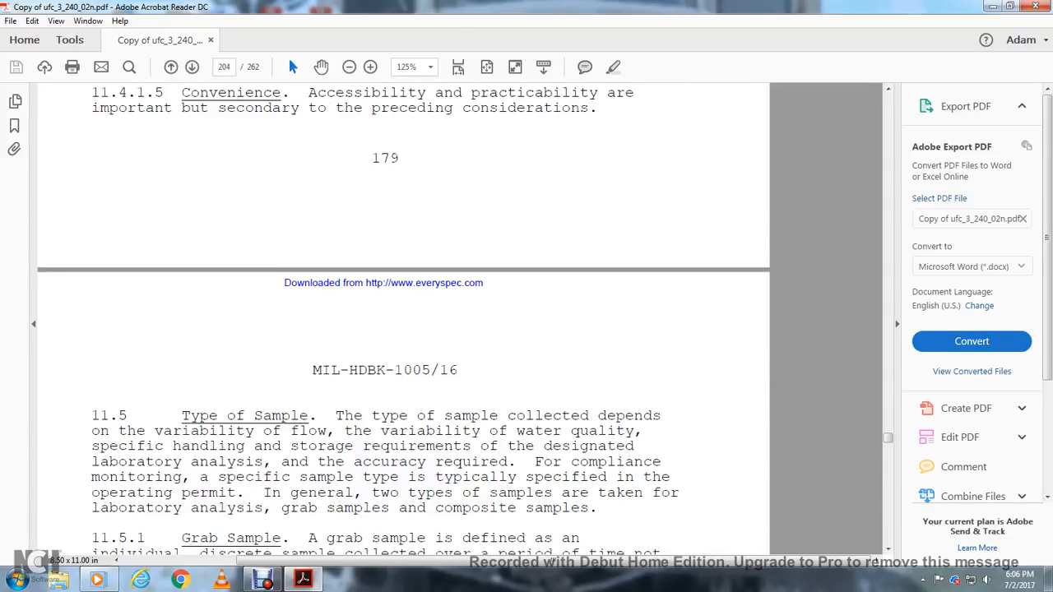
# Scroll through page 204's grab and composite sample definitions, 11.5.1 to 11.5.3.1.
pyautogui.scroll(-3)
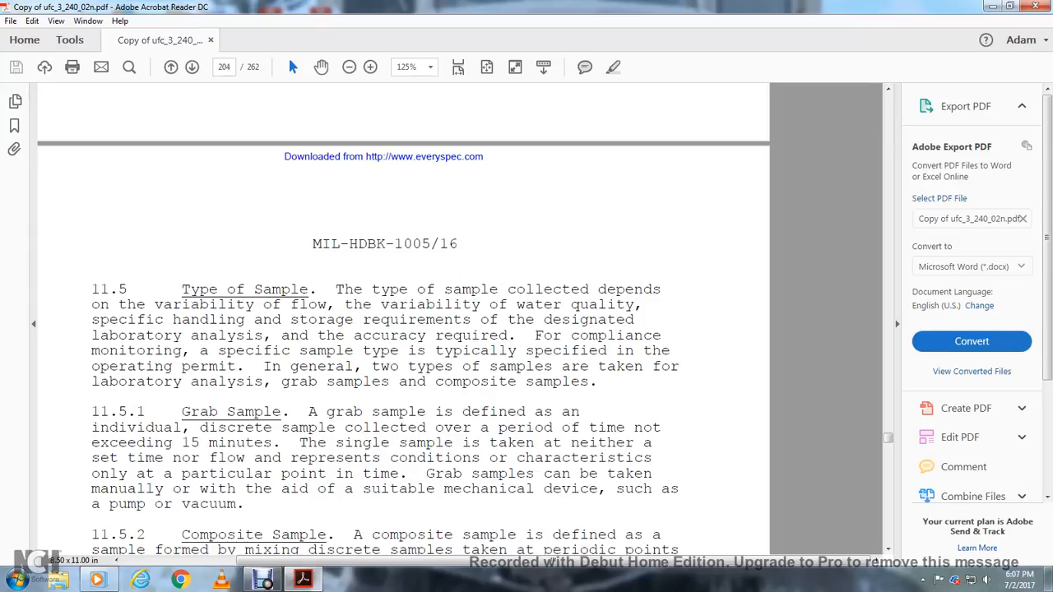
pyautogui.scroll(-3)
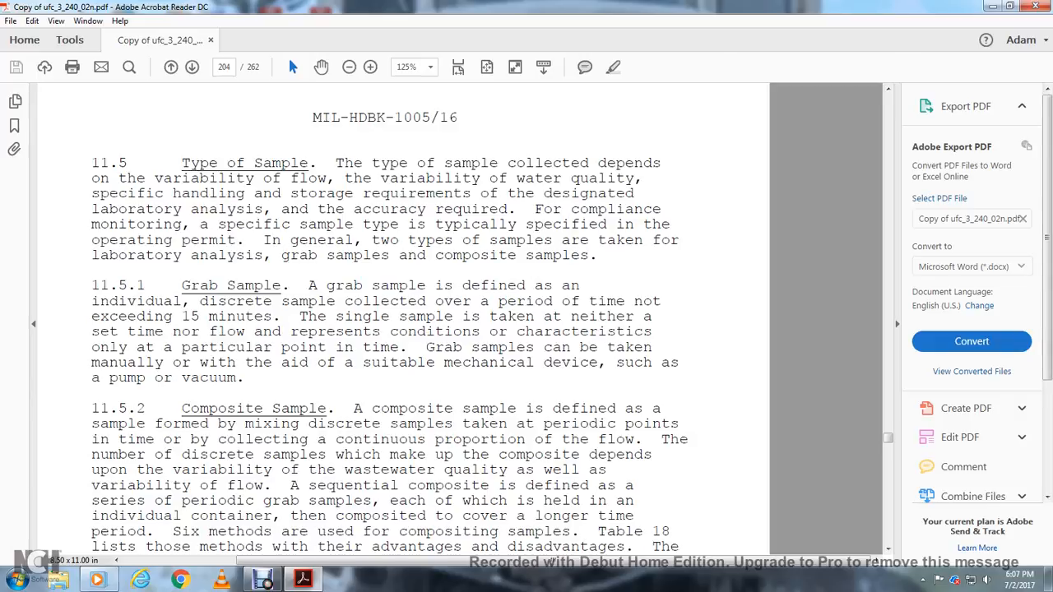
pyautogui.scroll(-3)
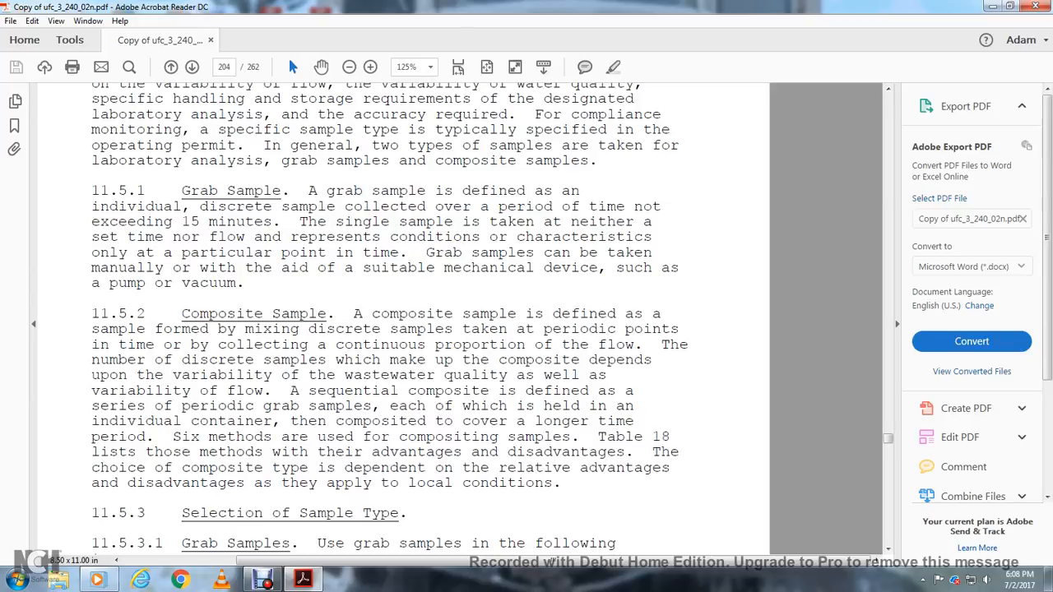
# Scroll on to page 205 showing Table 18, Compositing Methods.
pyautogui.scroll(-3)
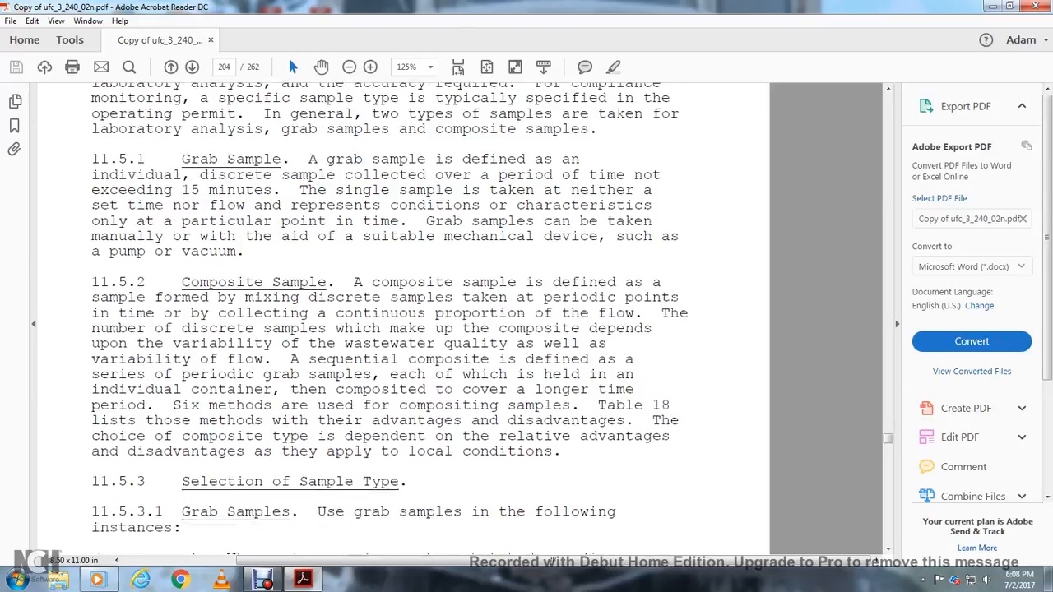
pyautogui.scroll(-3)
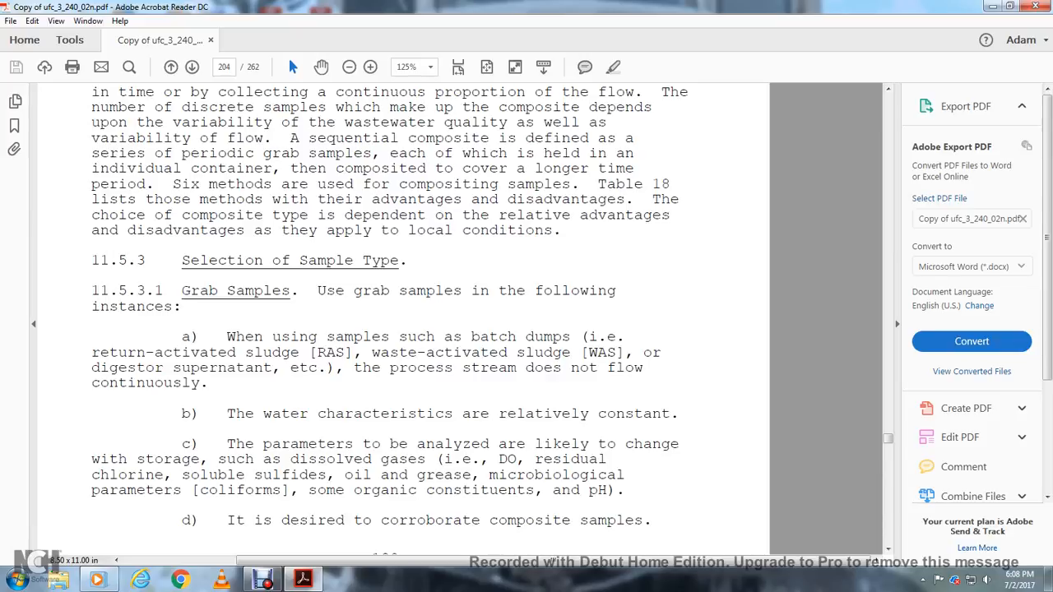
pyautogui.scroll(-3)
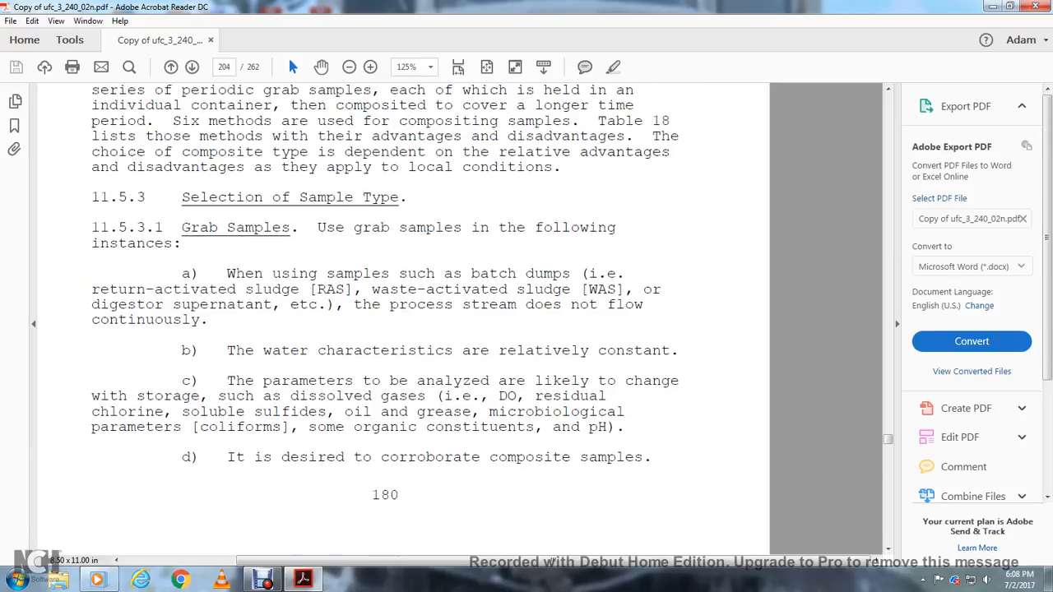
pyautogui.scroll(-3)
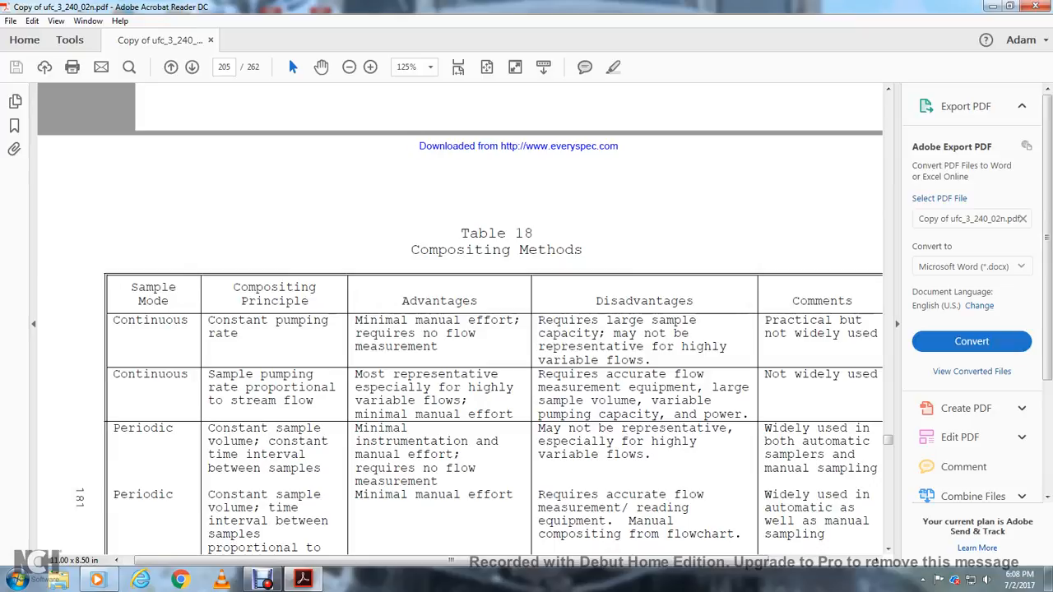
# Scroll past Table 18 (Continued) to page 207 with grab-sample items e–f and 11.5.3.2 Composite Samples.
pyautogui.scroll(-3)
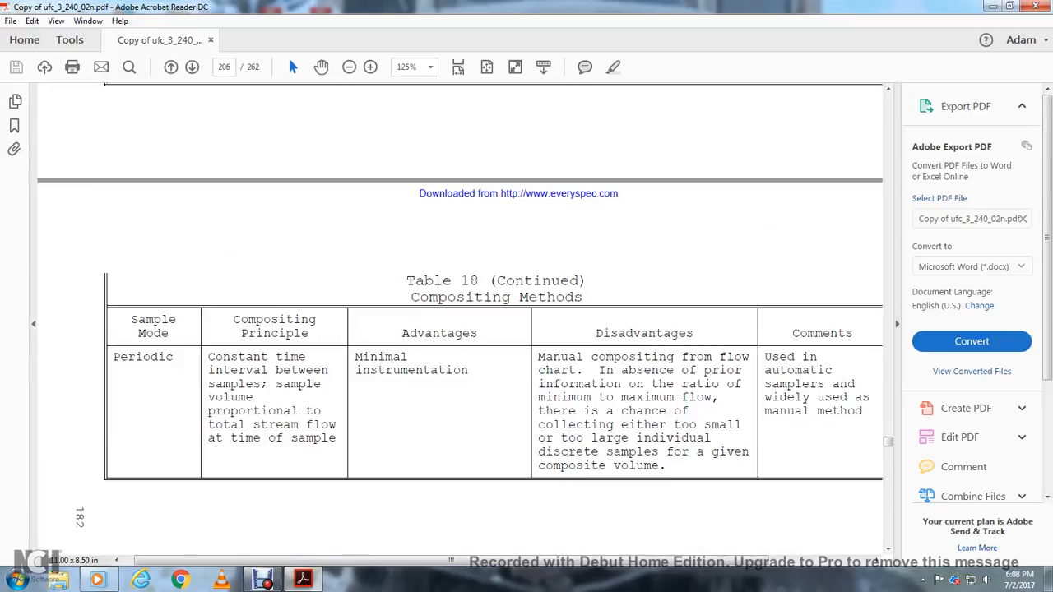
pyautogui.scroll(-3)
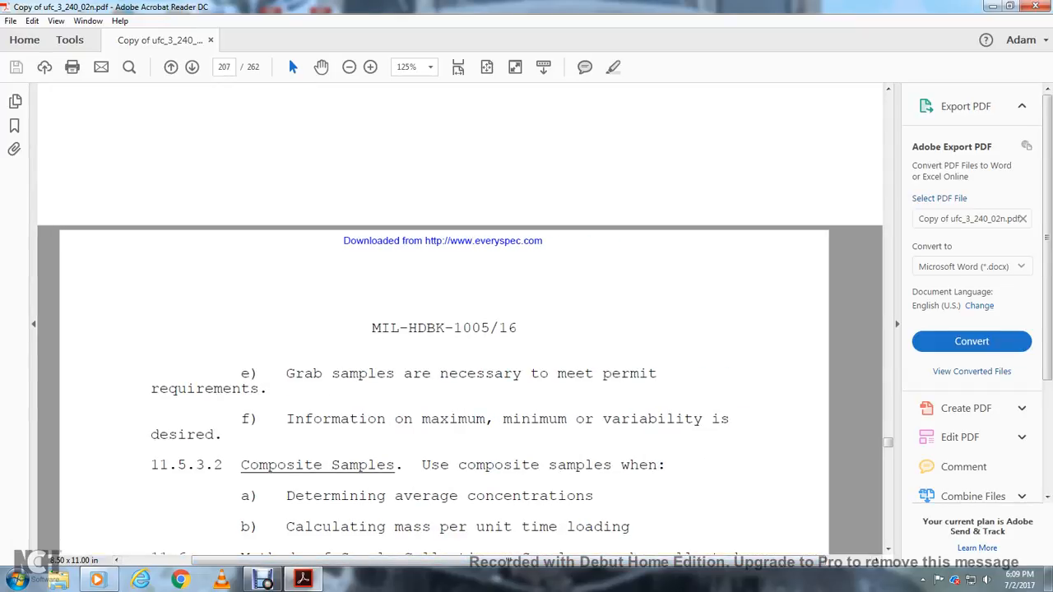
# Scroll through 11.6 Methods of Sample Collection, 11.6.1–11.6.2, to Table 19 on page 208.
pyautogui.scroll(-3)
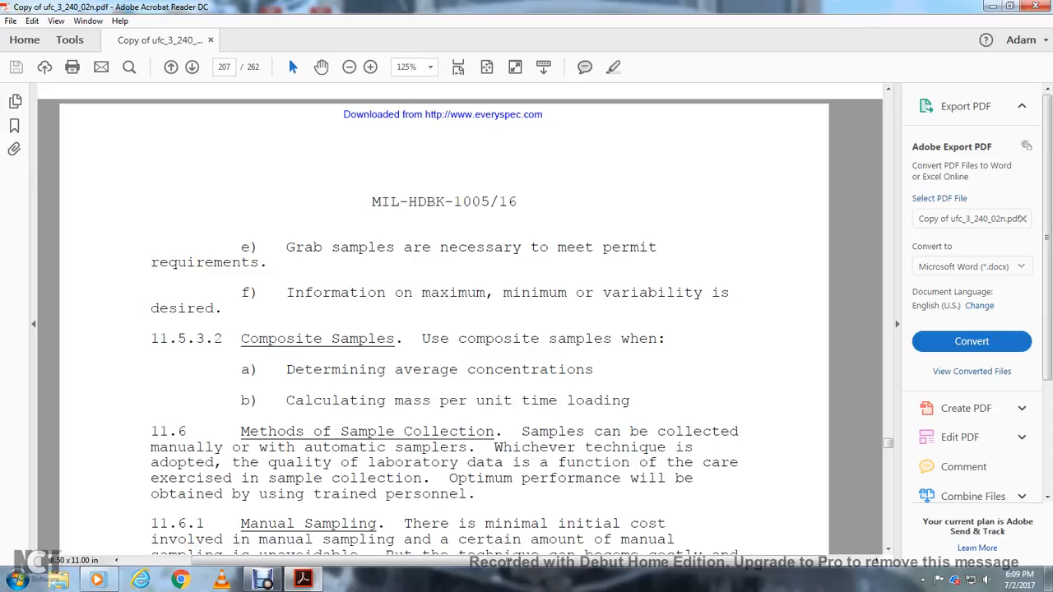
pyautogui.scroll(-3)
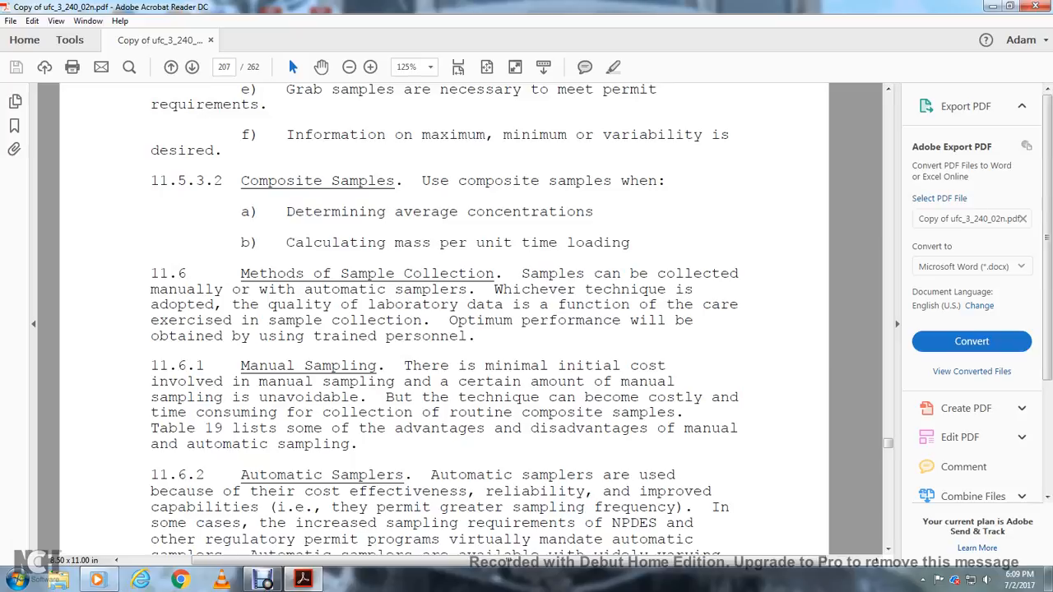
pyautogui.scroll(-3)
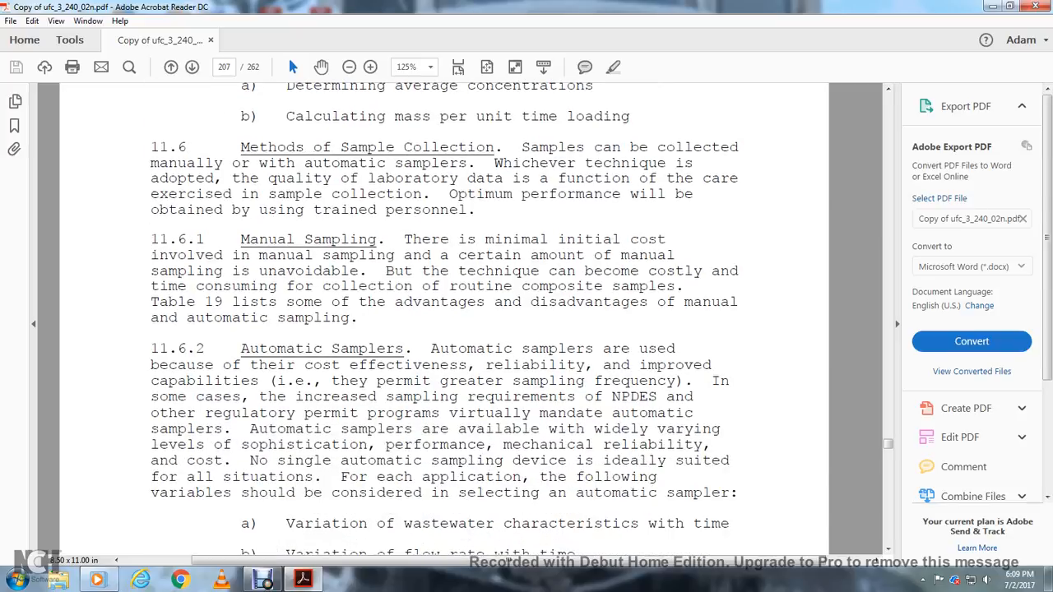
pyautogui.scroll(-3)
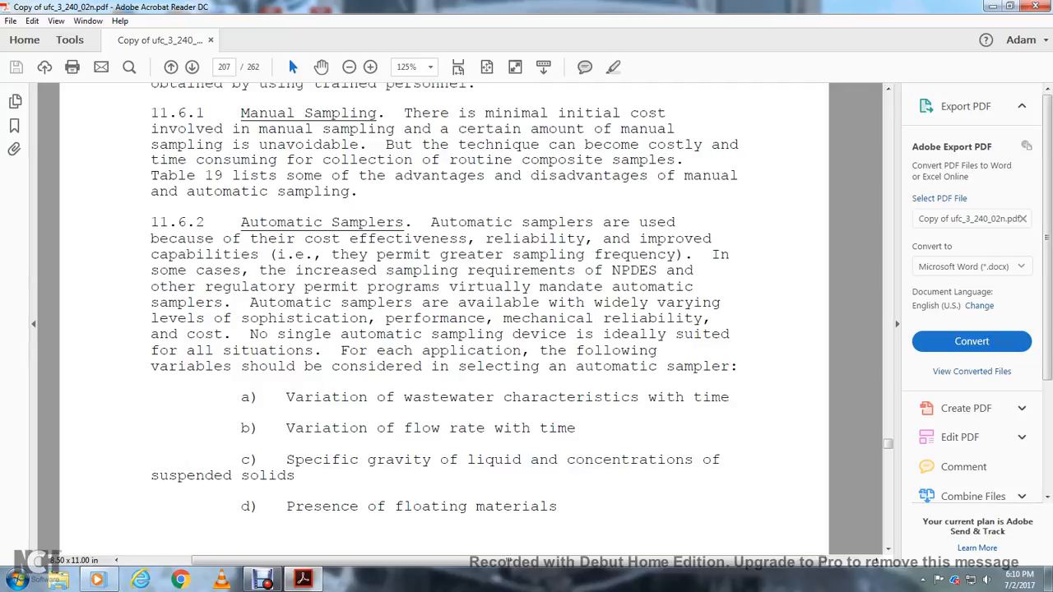
pyautogui.scroll(-3)
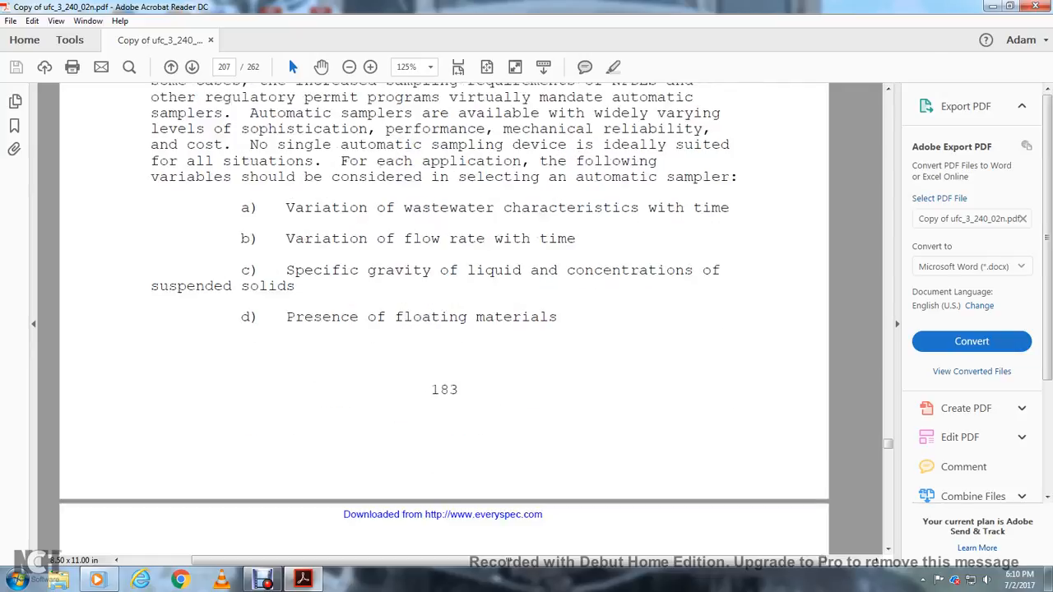
pyautogui.scroll(-3)
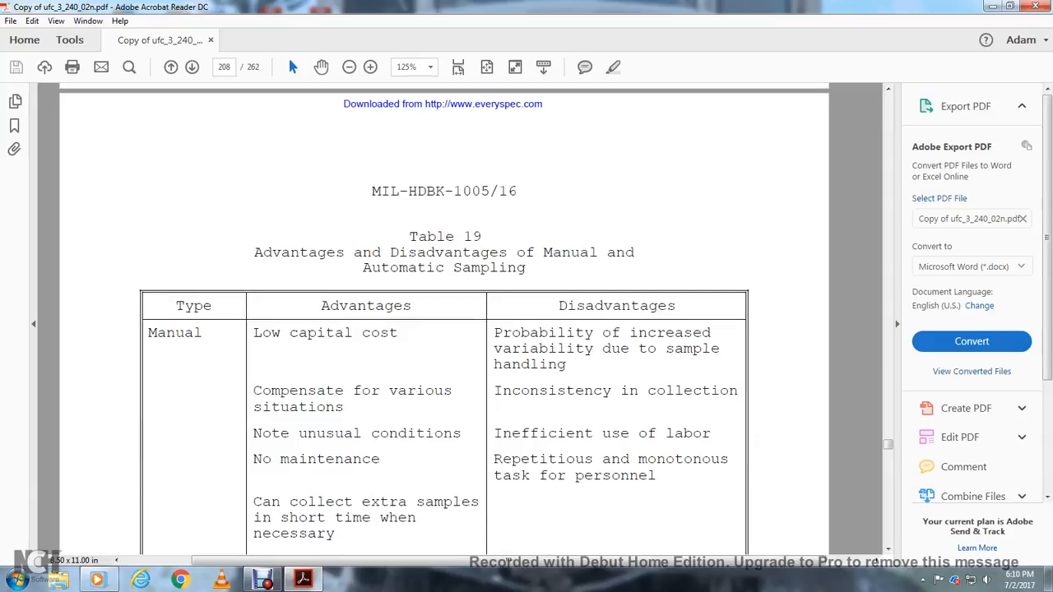
# Scroll through Table 19's advantages and disadvantages to page 209's continuation and 11.6.2.1 Sample Intake Subsystem.
pyautogui.scroll(-3)
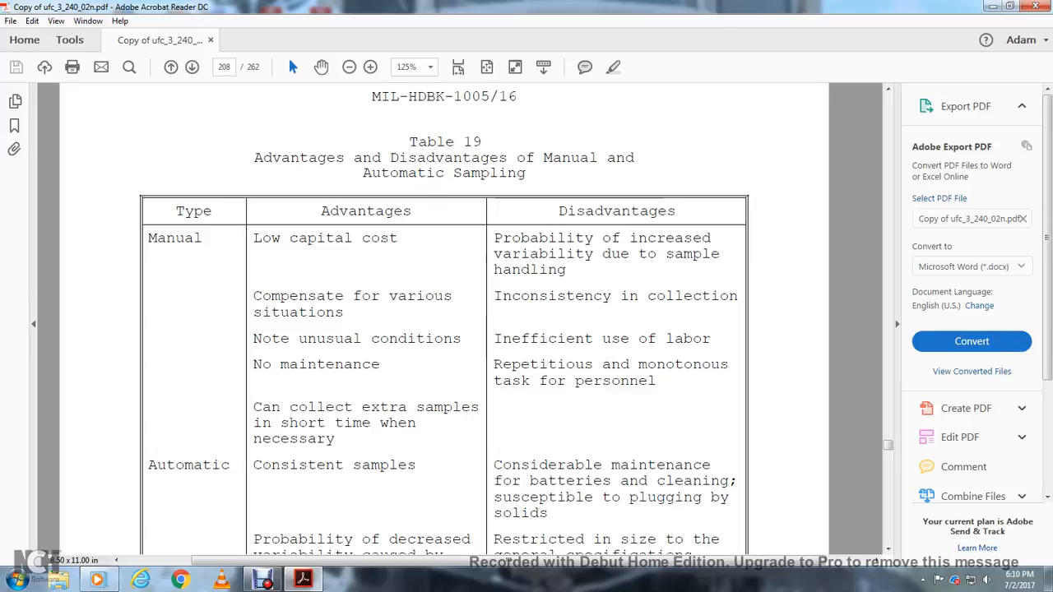
pyautogui.scroll(-3)
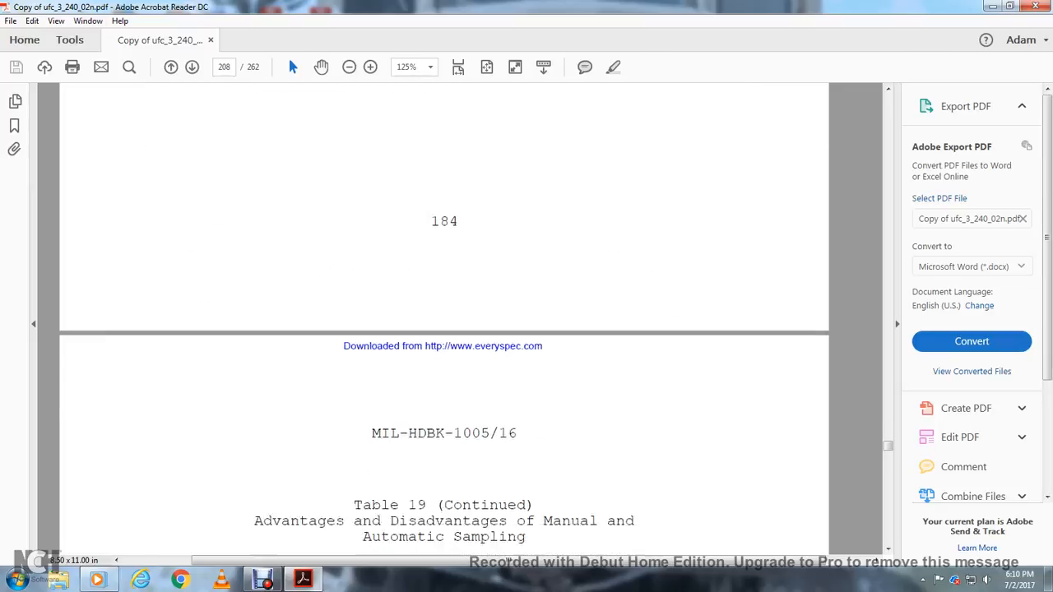
pyautogui.scroll(-3)
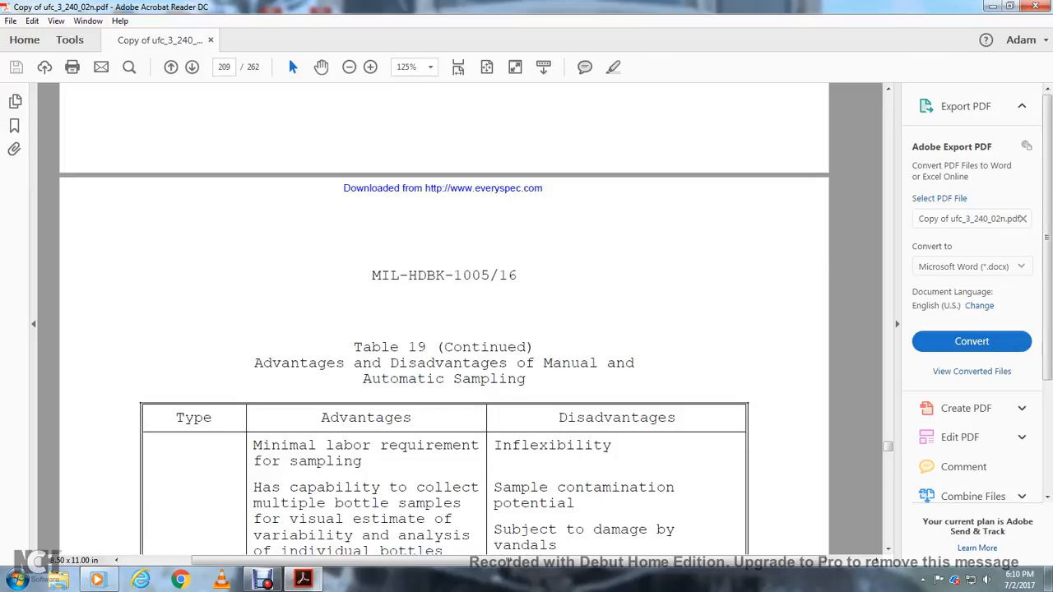
pyautogui.scroll(-3)
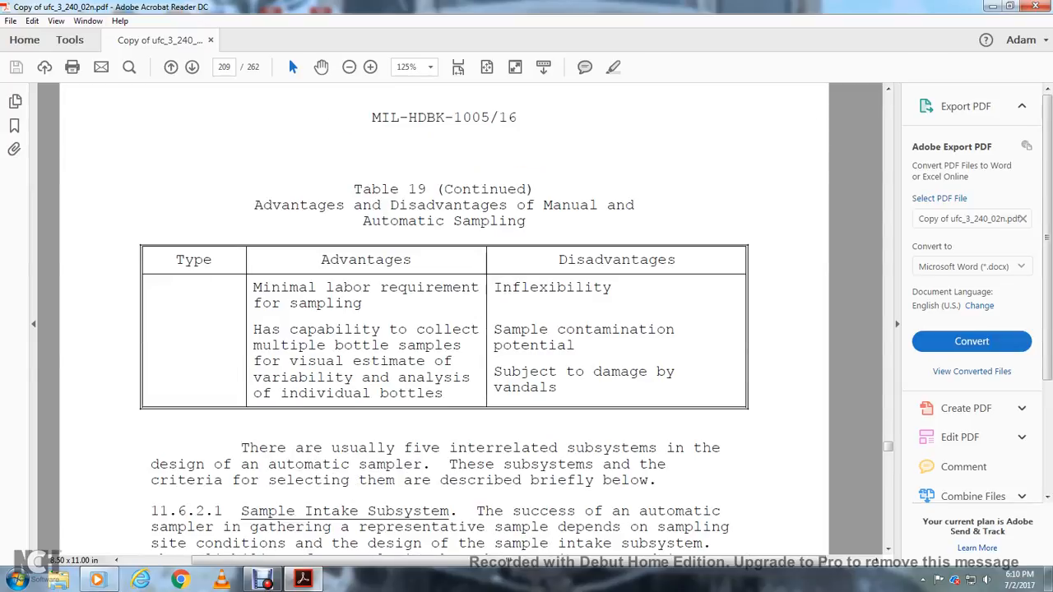
pyautogui.scroll(3)
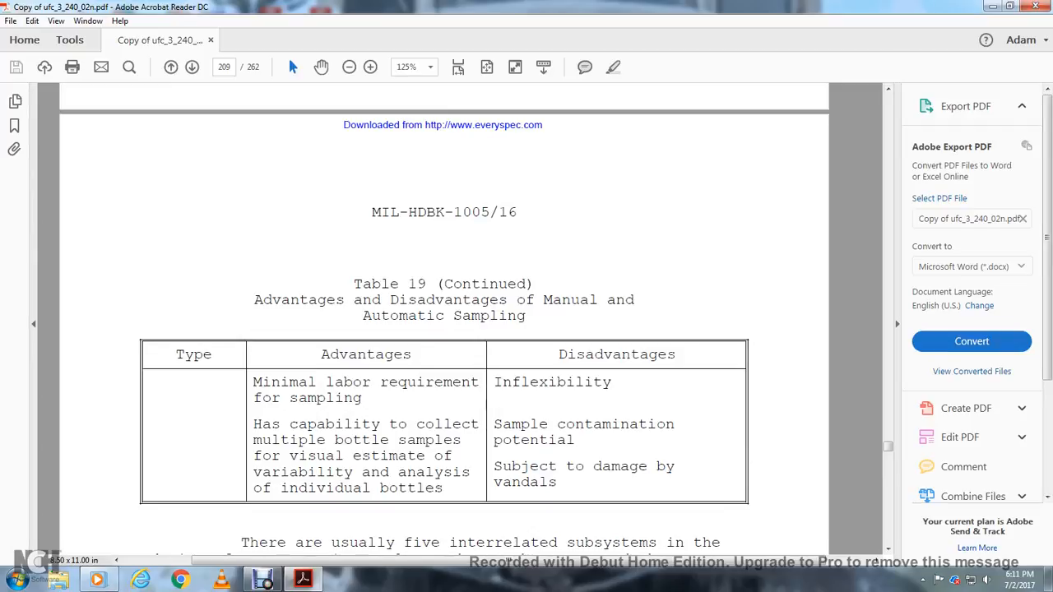
pyautogui.scroll(-3)
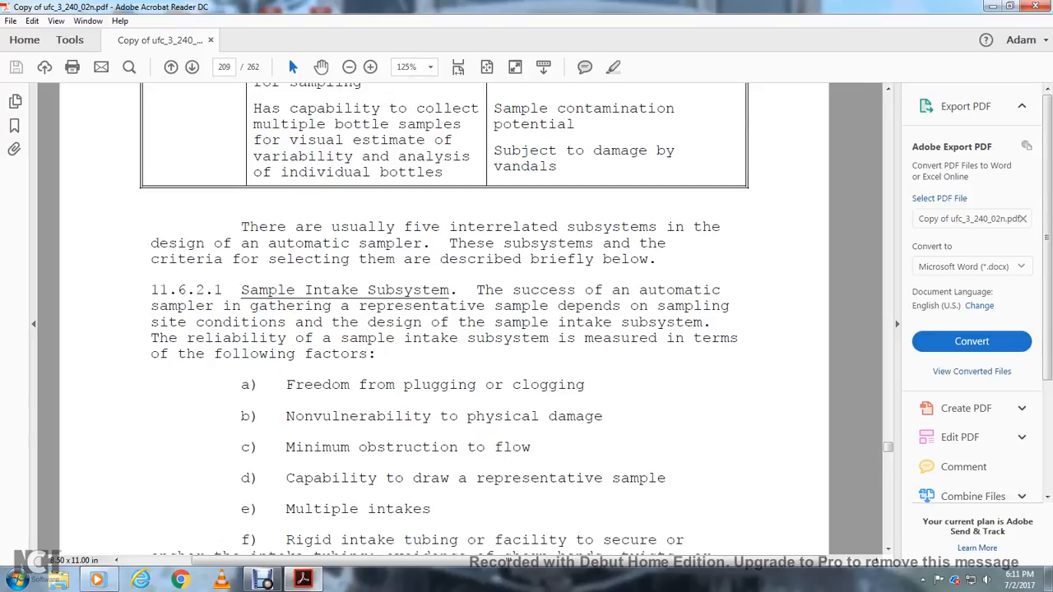
# Scroll through the sample intake factors to page 210's 11.6.2.2 Sample Gathering and 11.6.2.3 Sample Transport sections.
pyautogui.scroll(-3)
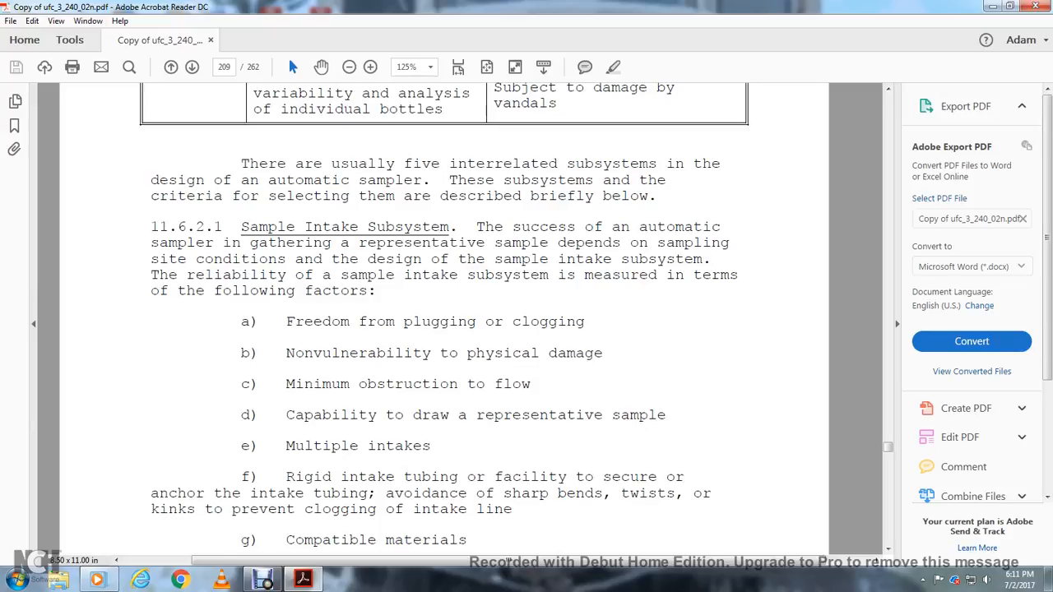
pyautogui.scroll(-3)
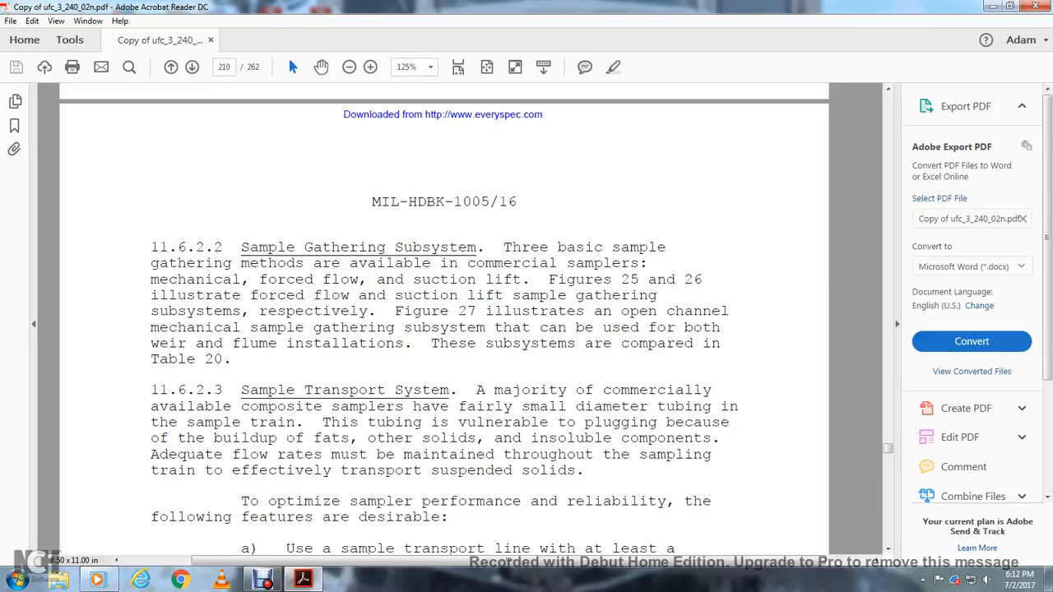
# Scroll through sample transport features a)–g) to Figure 25, the forced flow sampler schematic, on page 211.
pyautogui.scroll(-3)
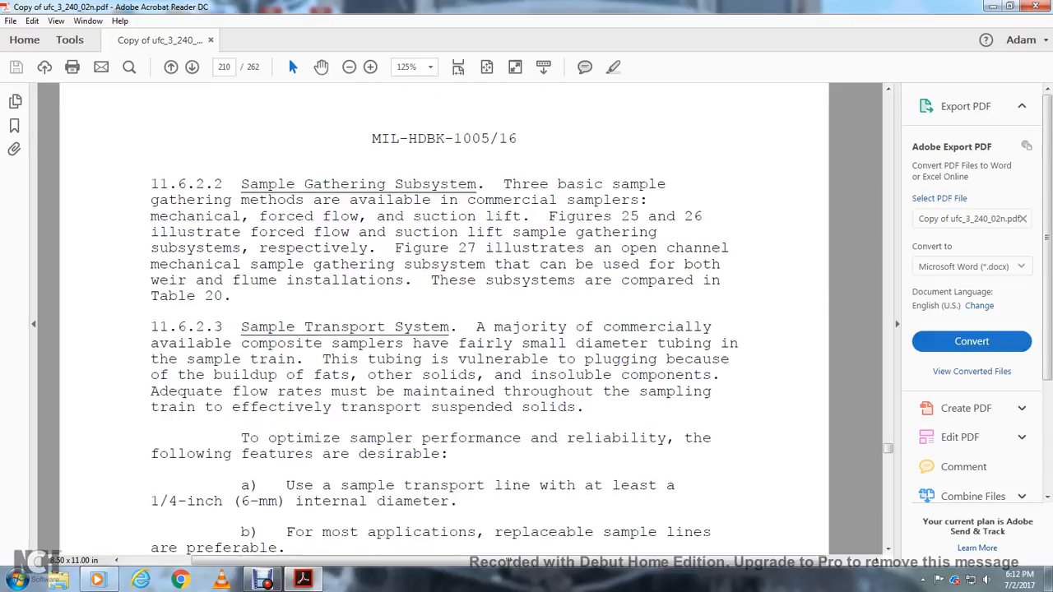
pyautogui.scroll(-3)
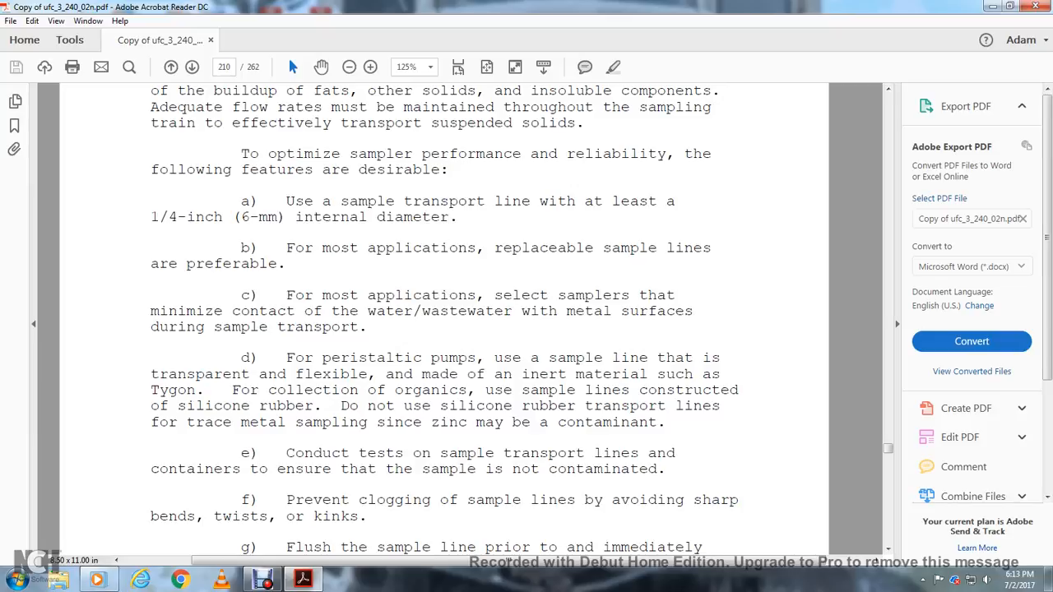
pyautogui.scroll(-3)
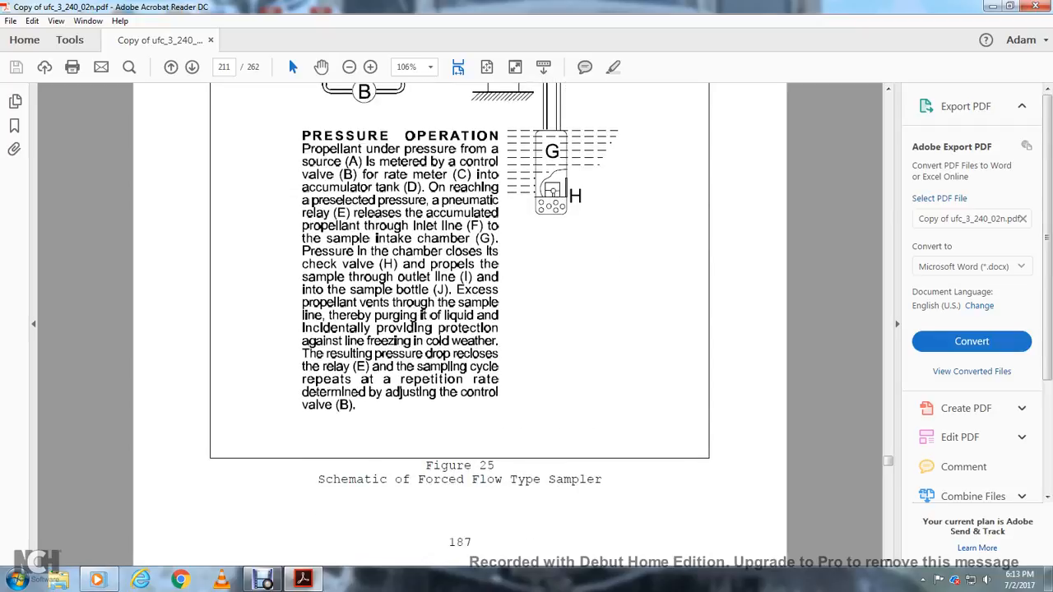
# Scroll through the Figure 25 pressure operation text to the page 212 sampler schematic.
pyautogui.scroll(3)
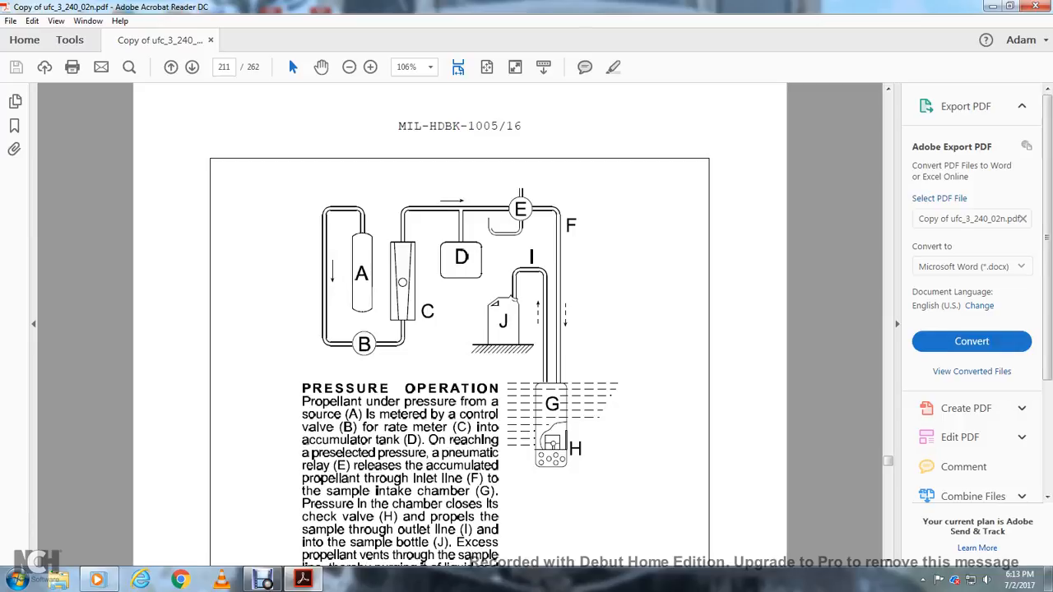
pyautogui.scroll(-3)
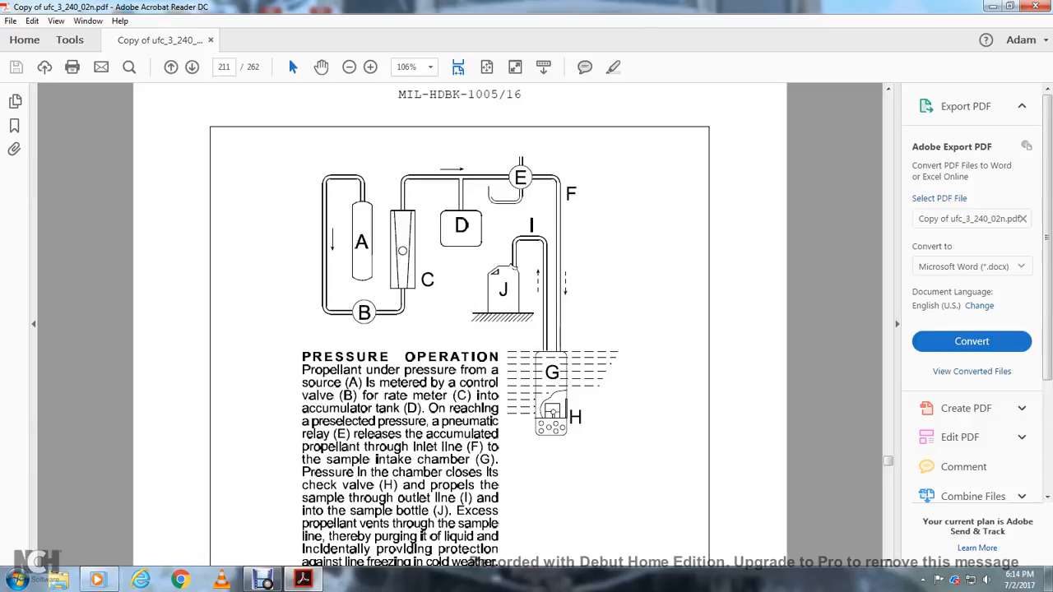
pyautogui.scroll(-3)
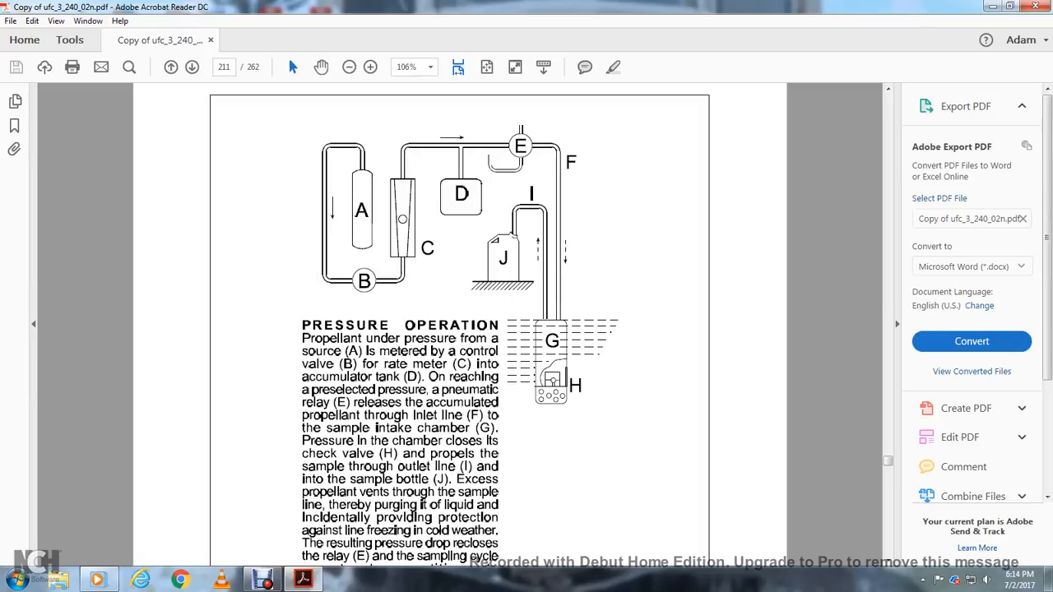
pyautogui.scroll(-3)
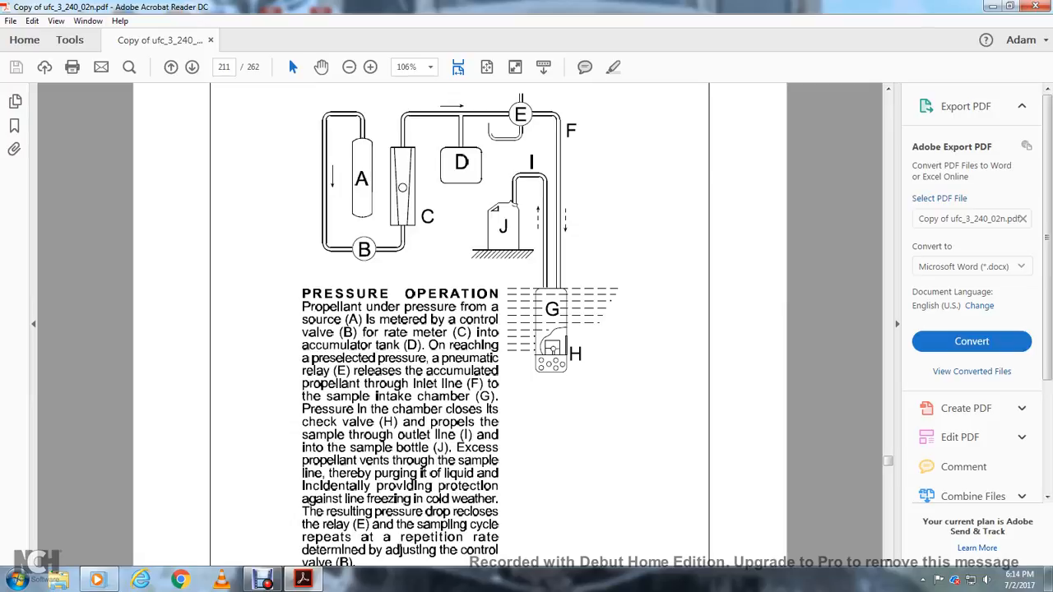
pyautogui.scroll(-3)
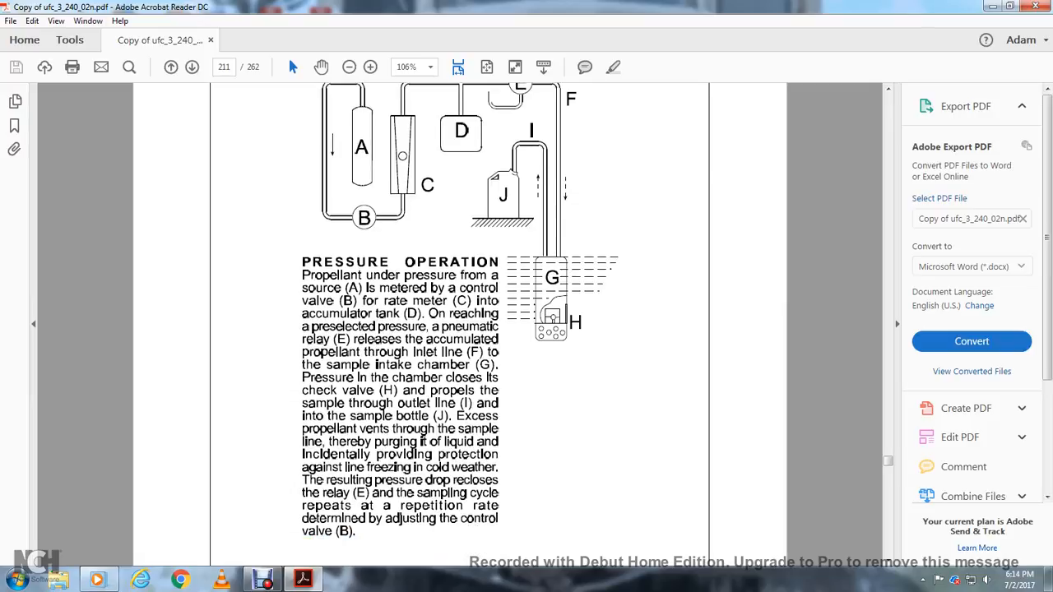
pyautogui.scroll(-3)
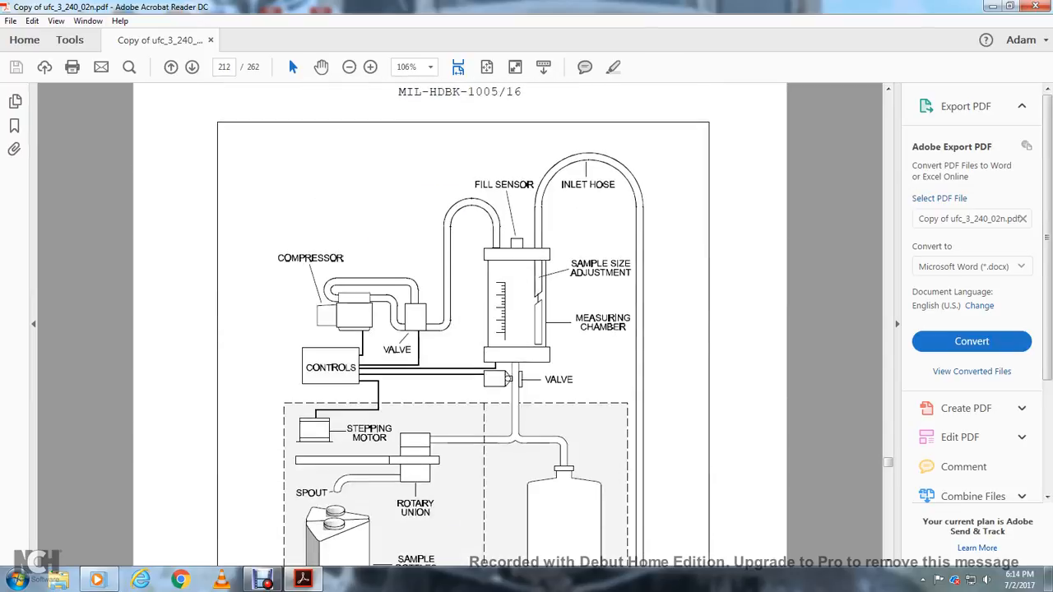
# Scroll past the Figure 26 suction lift sampler to the page 213 parts list drawing.
pyautogui.scroll(-3)
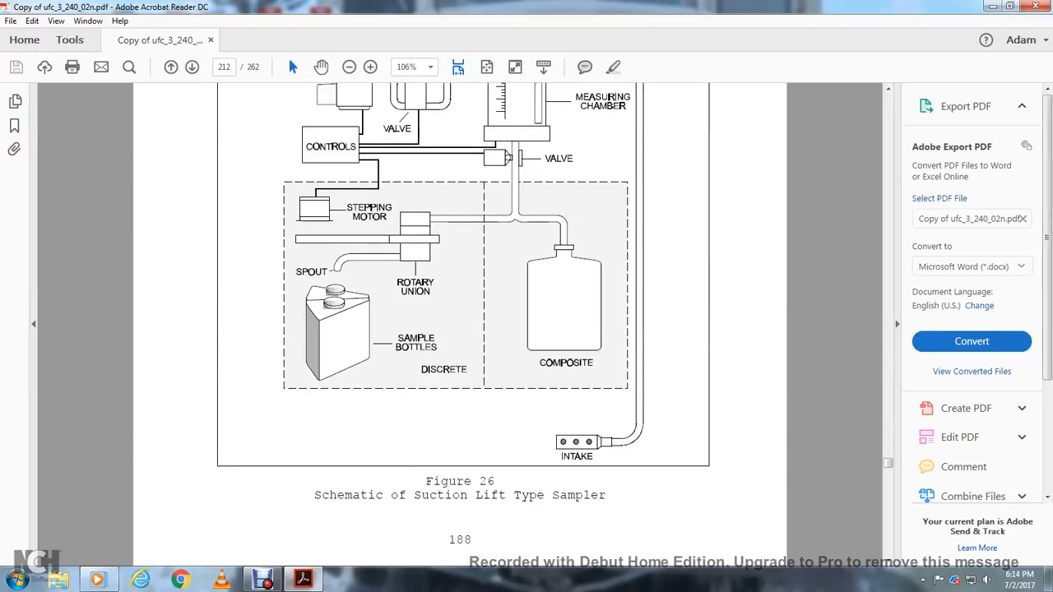
pyautogui.scroll(-3)
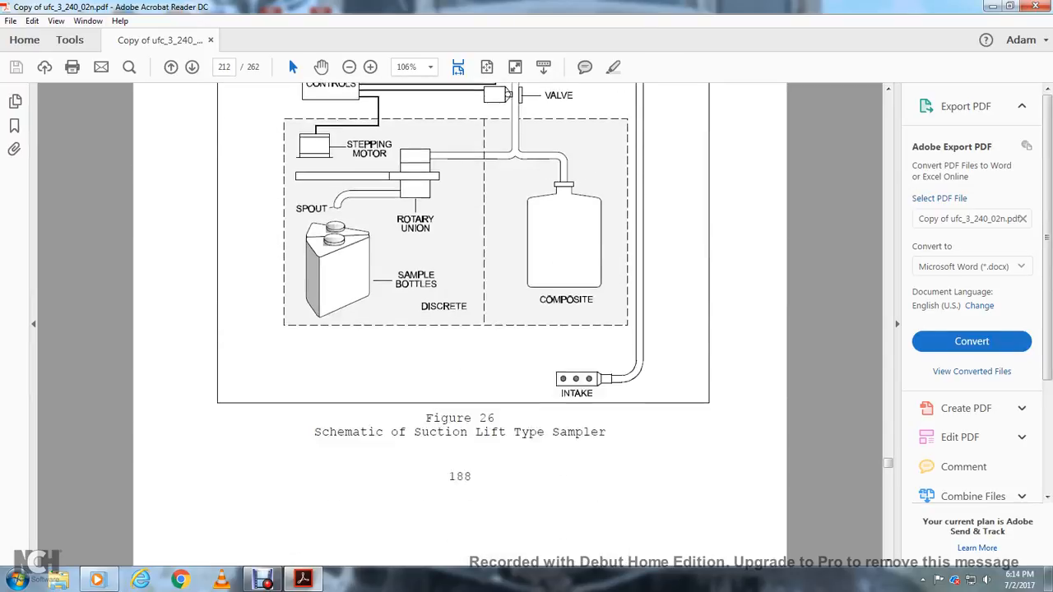
pyautogui.scroll(3)
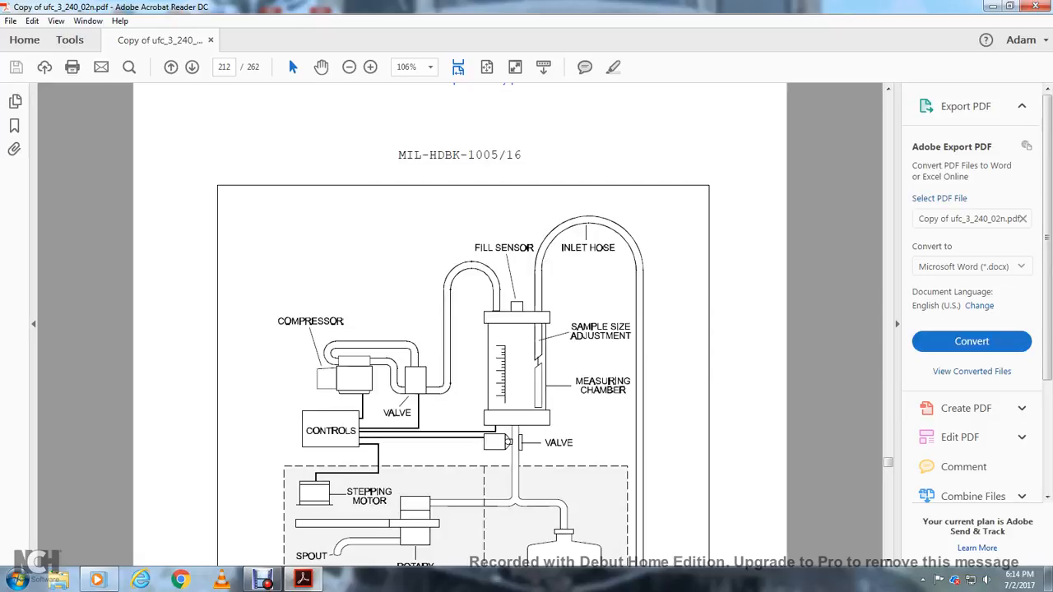
pyautogui.scroll(-3)
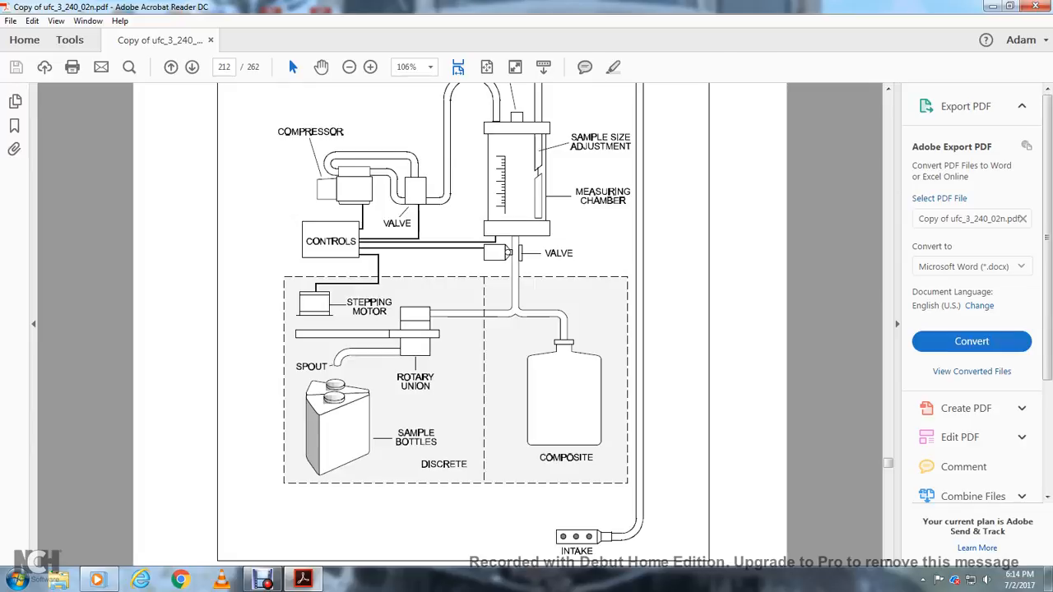
pyautogui.scroll(-3)
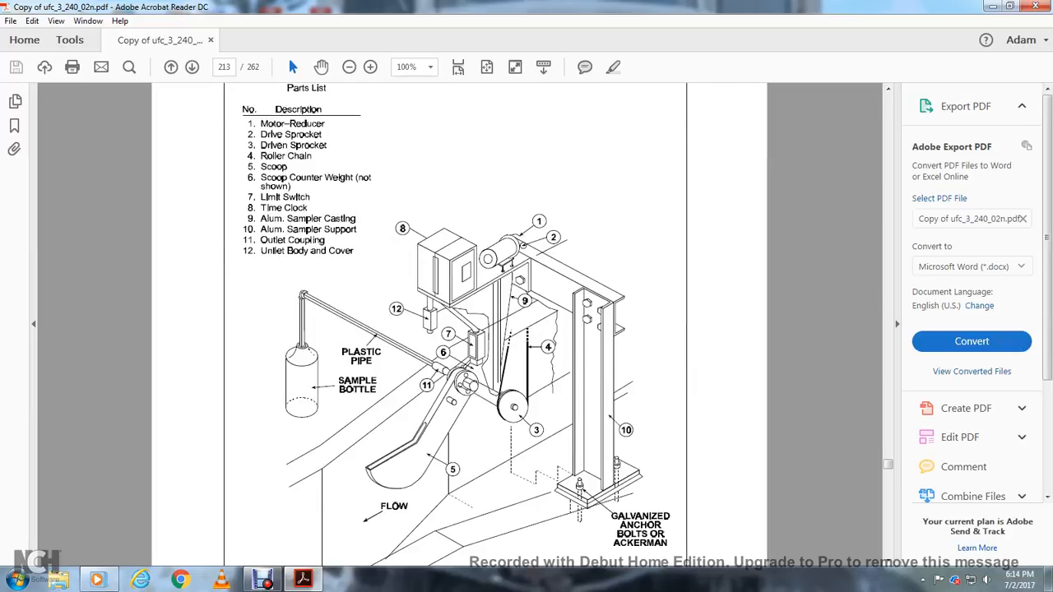
# Scroll past Figure 27 to page 214 with Table 20 comparing sample gathering subsystems.
pyautogui.scroll(3)
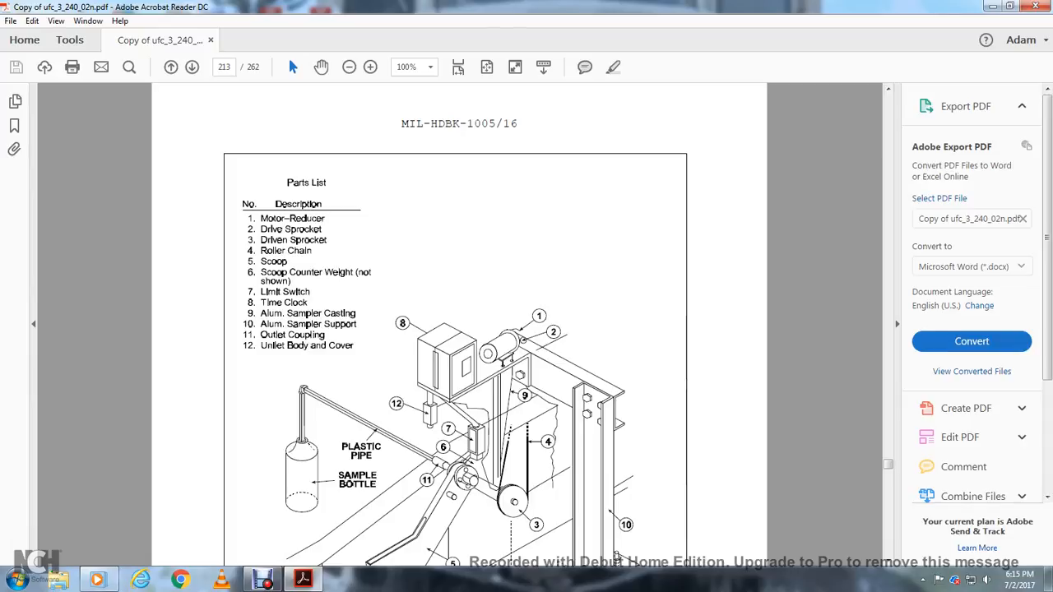
pyautogui.scroll(-3)
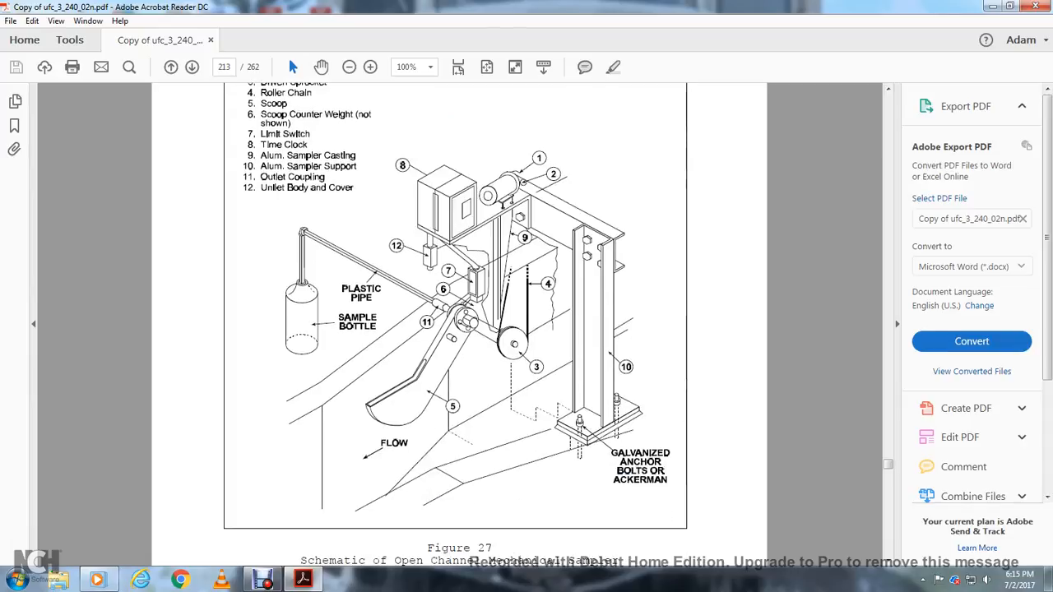
pyautogui.click(191, 66)
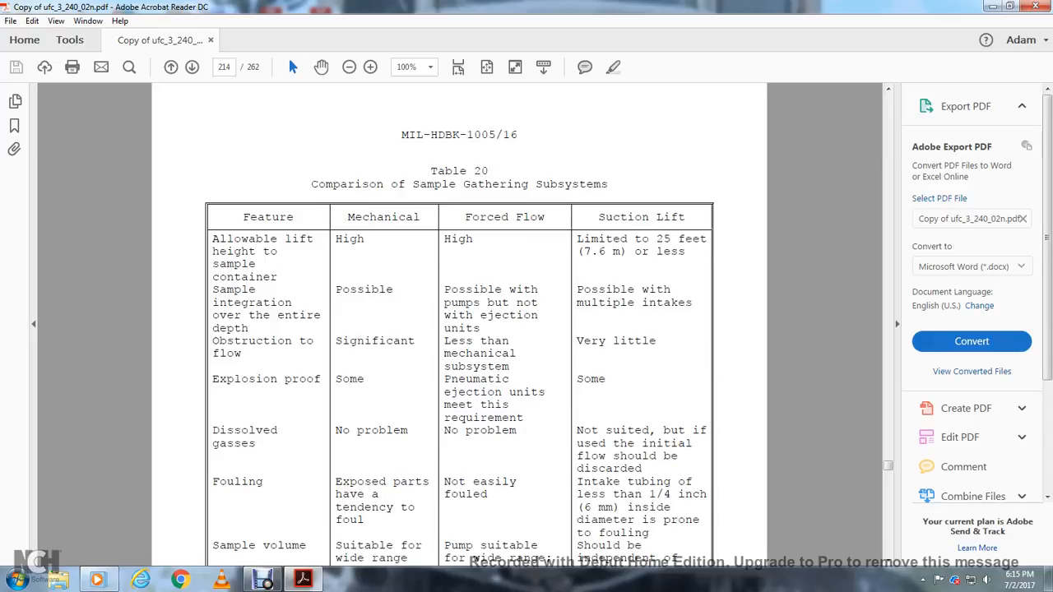
# Advance to page 215 showing sample pump items h–k and 11.6.2.4 Sample Storage Subsystem.
pyautogui.click(191, 66)
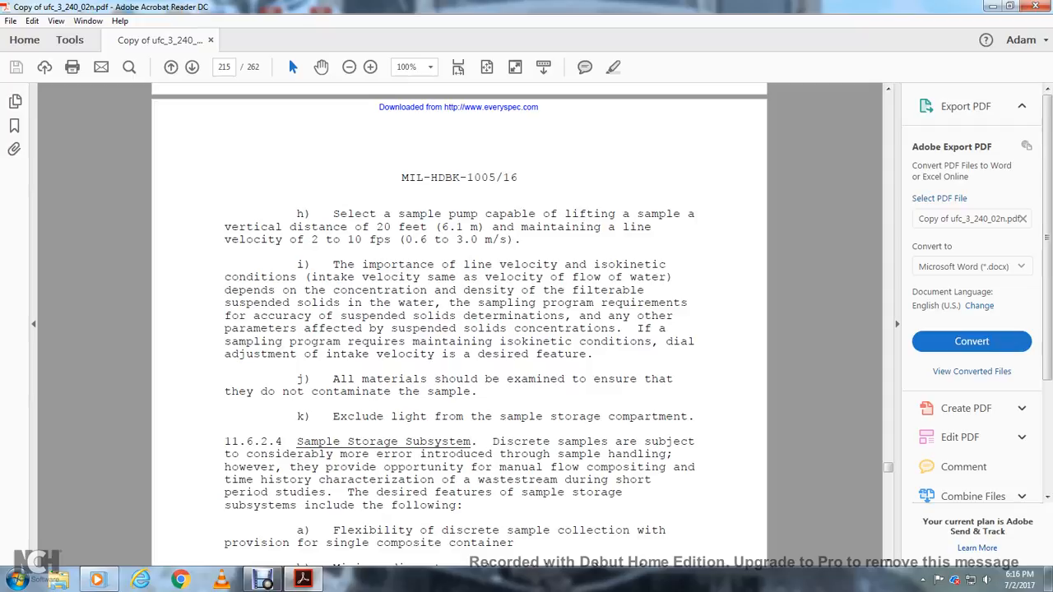
# Scroll through storage items a–f to page 216 with 11.6.2.5 Controls and Power Subsystem.
pyautogui.scroll(-3)
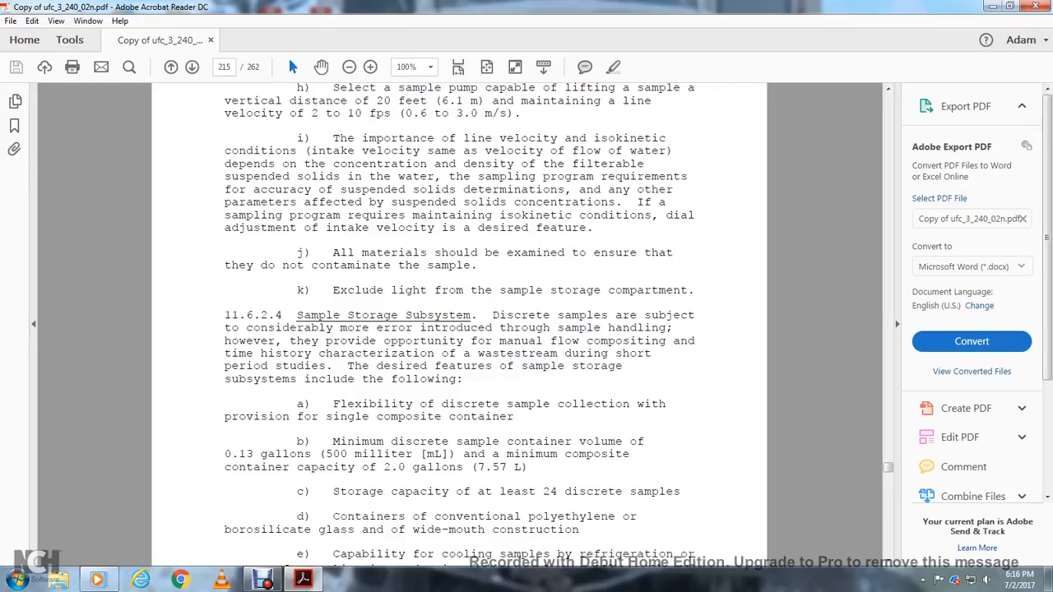
pyautogui.scroll(-3)
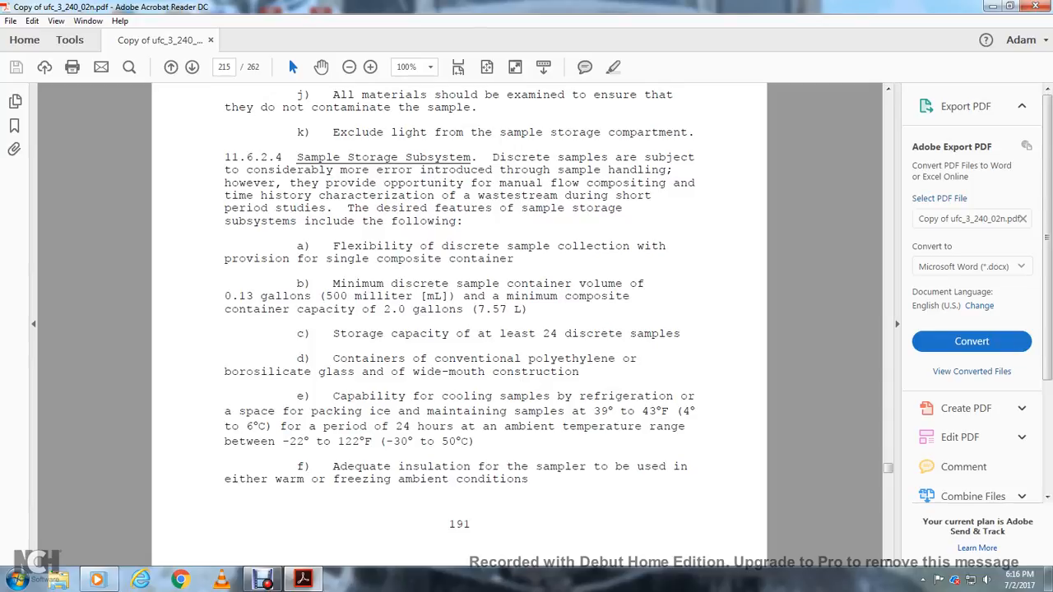
pyautogui.scroll(-3)
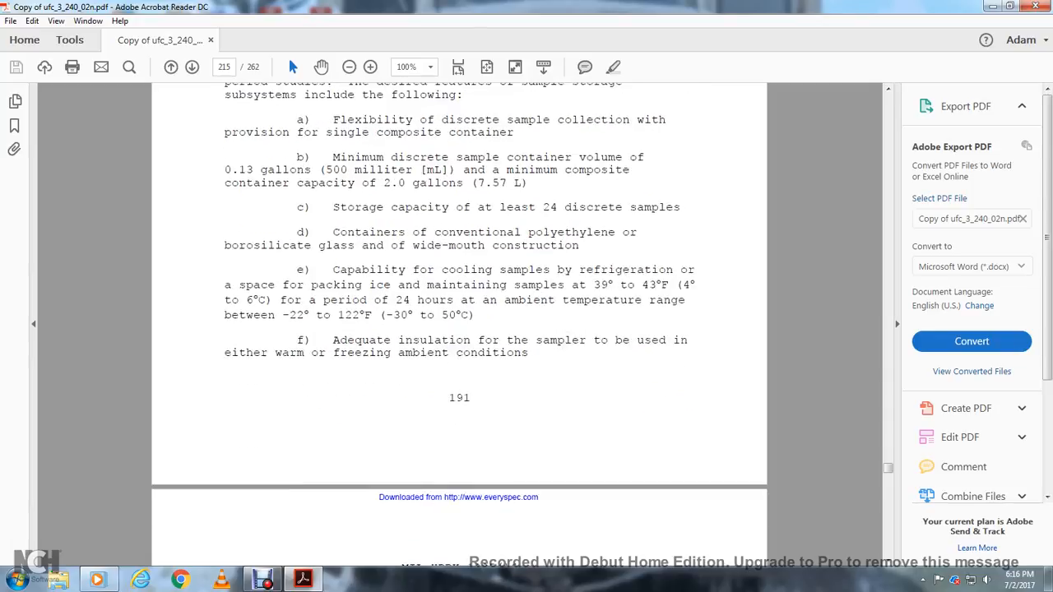
pyautogui.scroll(-3)
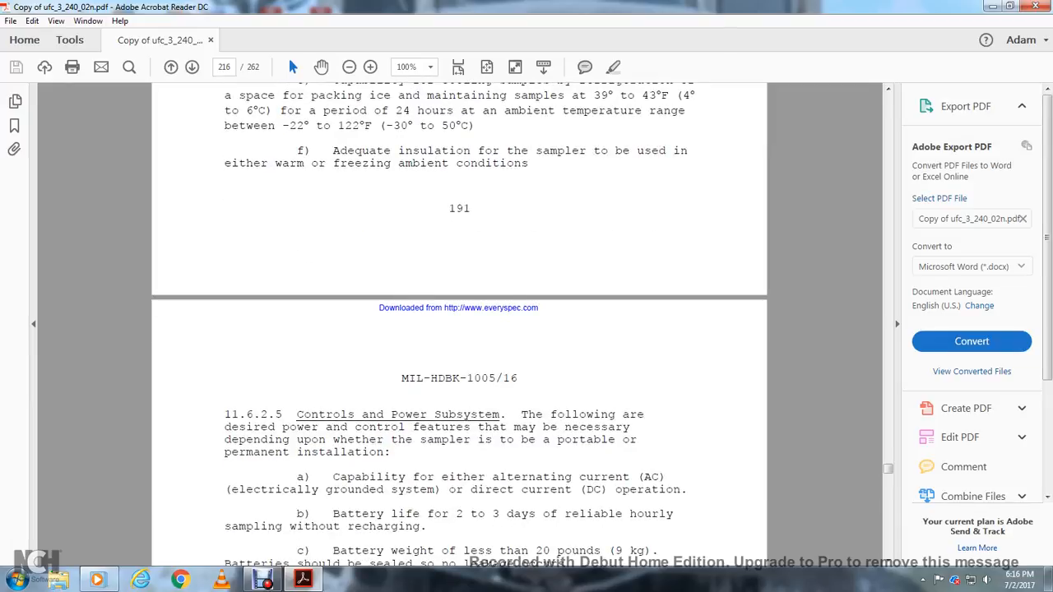
# Scroll past control items a–h into page 217's 11.6.2.6 General Desirable Features items e–h.
pyautogui.scroll(-3)
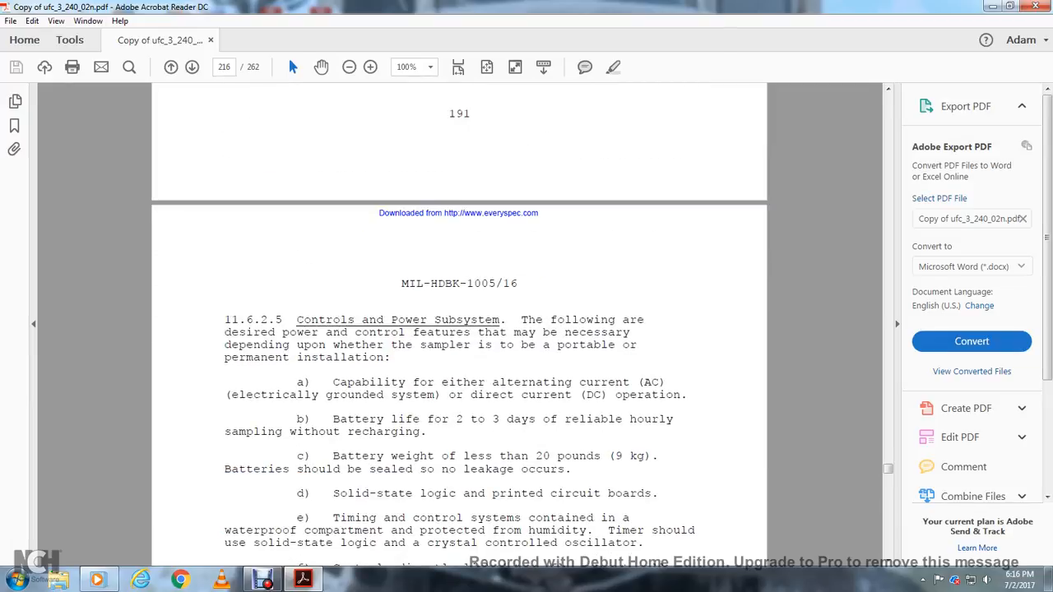
pyautogui.scroll(-3)
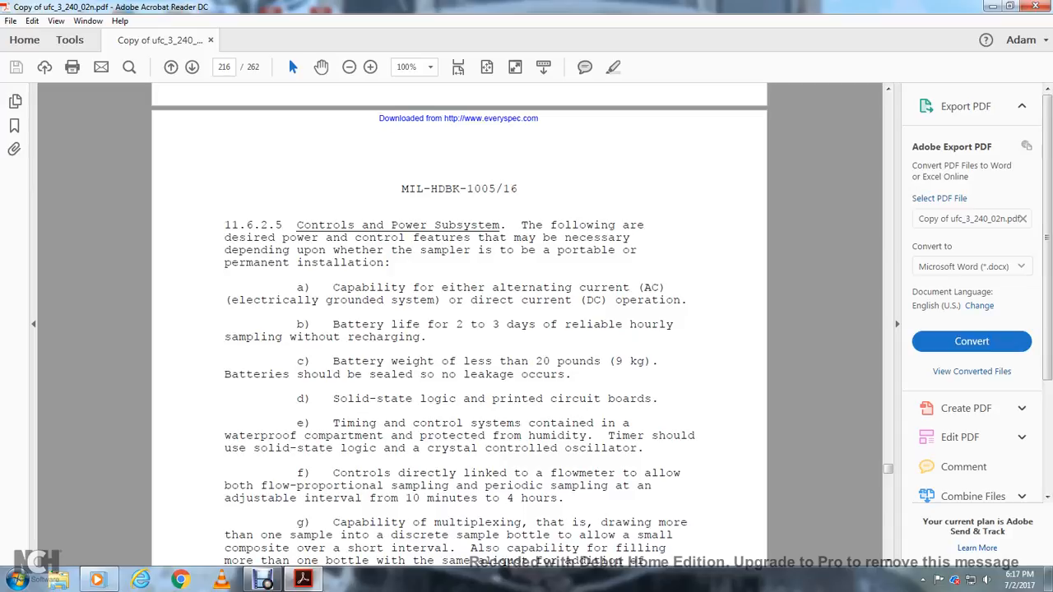
pyautogui.scroll(-3)
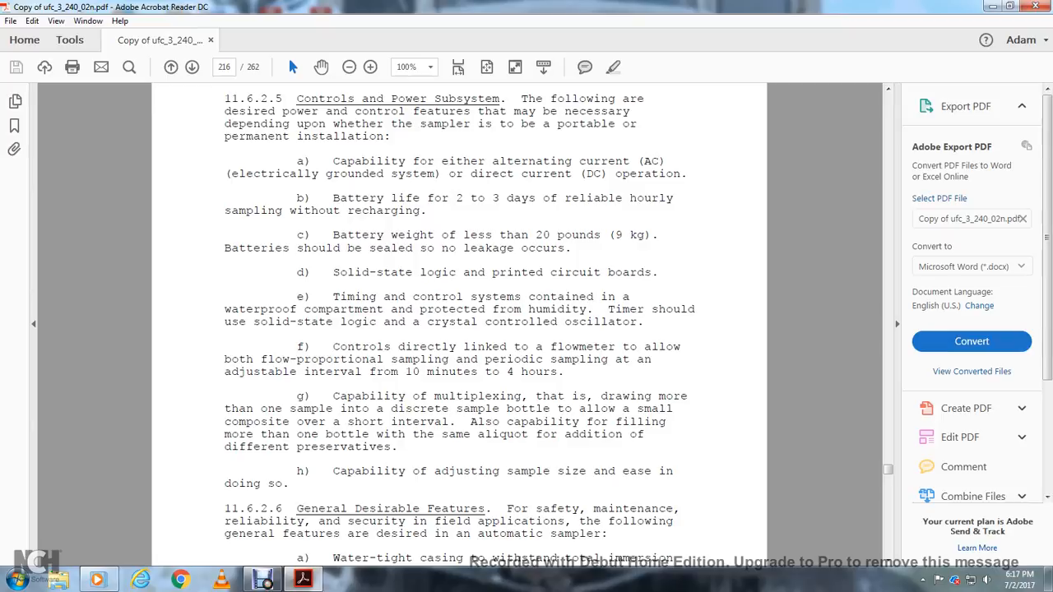
pyautogui.scroll(-3)
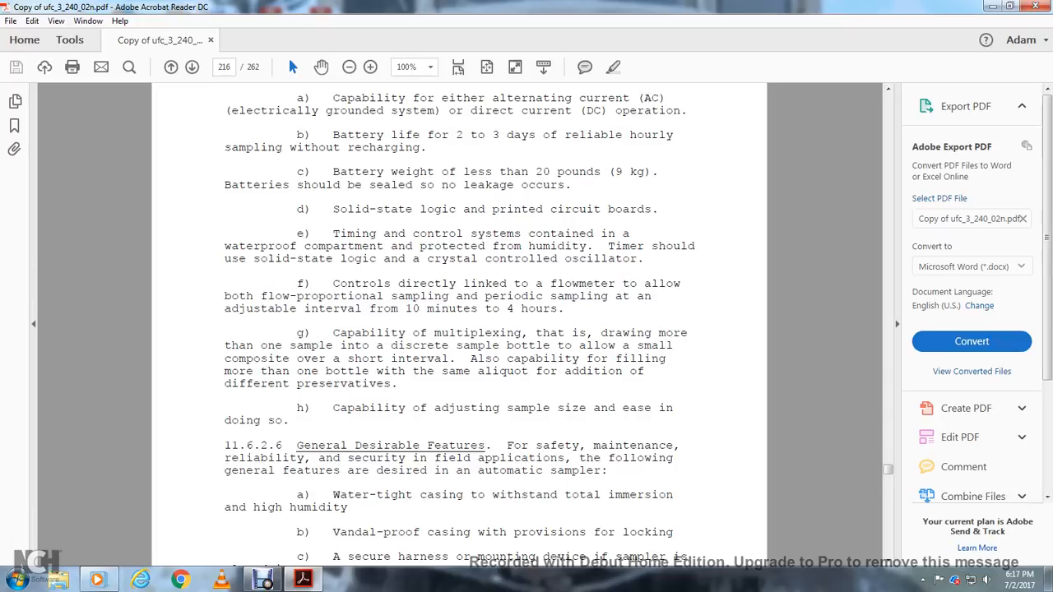
pyautogui.scroll(-3)
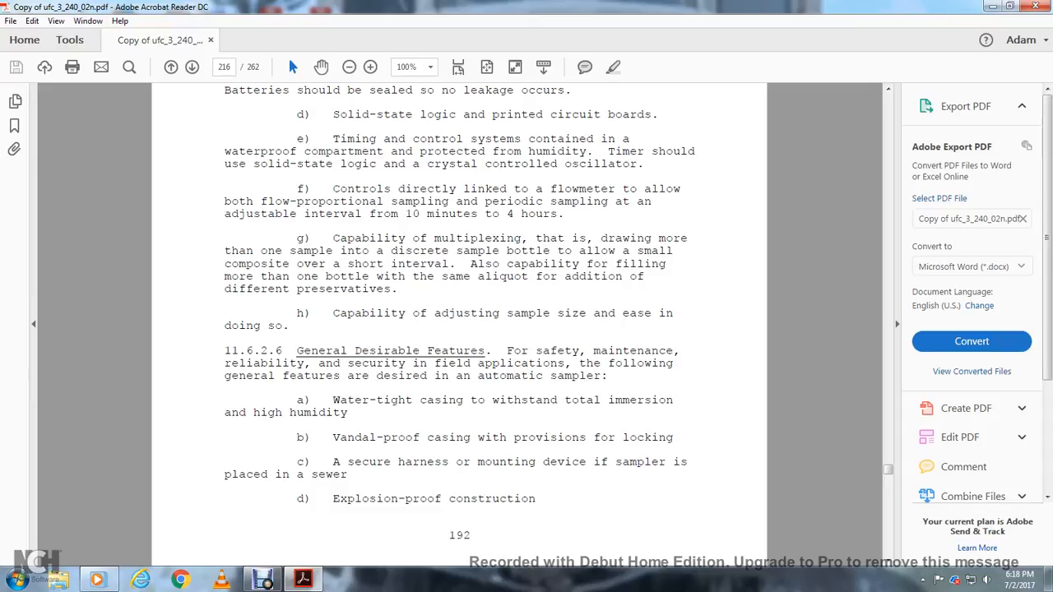
pyautogui.scroll(-3)
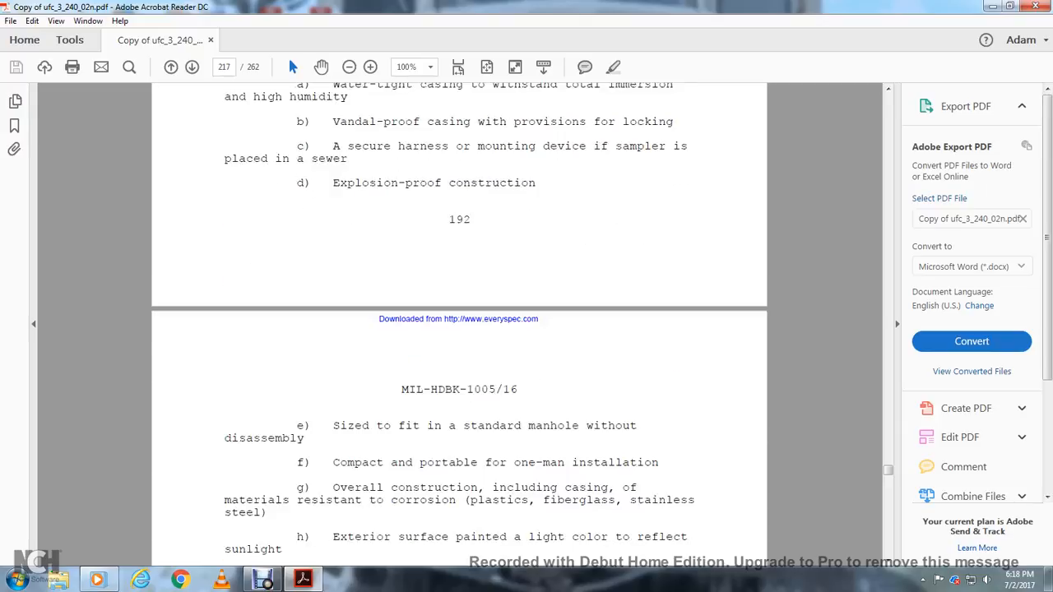
# Scroll down page 217 to 11.6.3 Installation and Use with guidelines a–d.
pyautogui.scroll(-3)
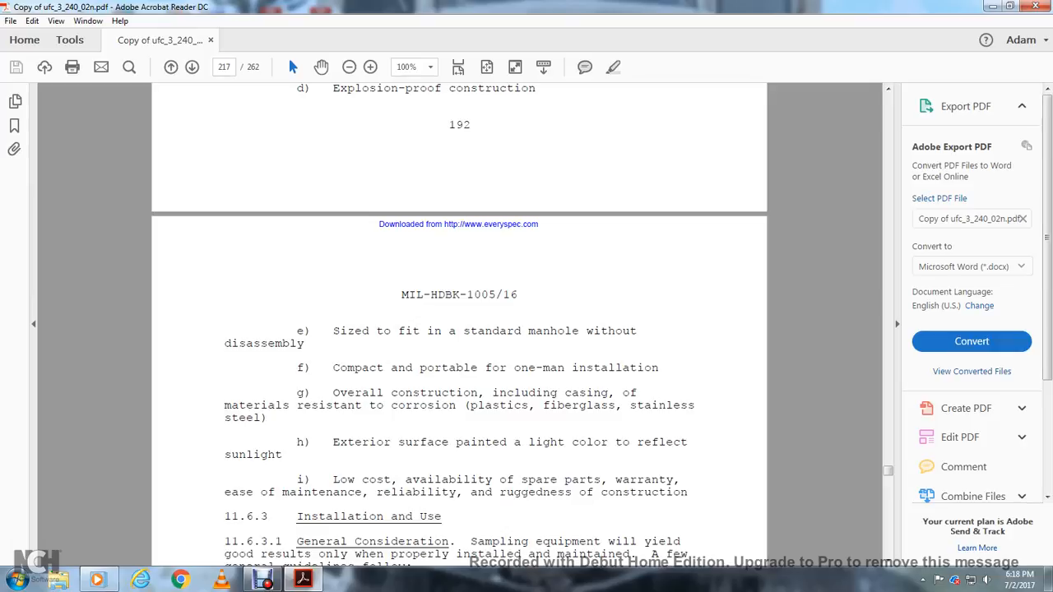
pyautogui.scroll(-3)
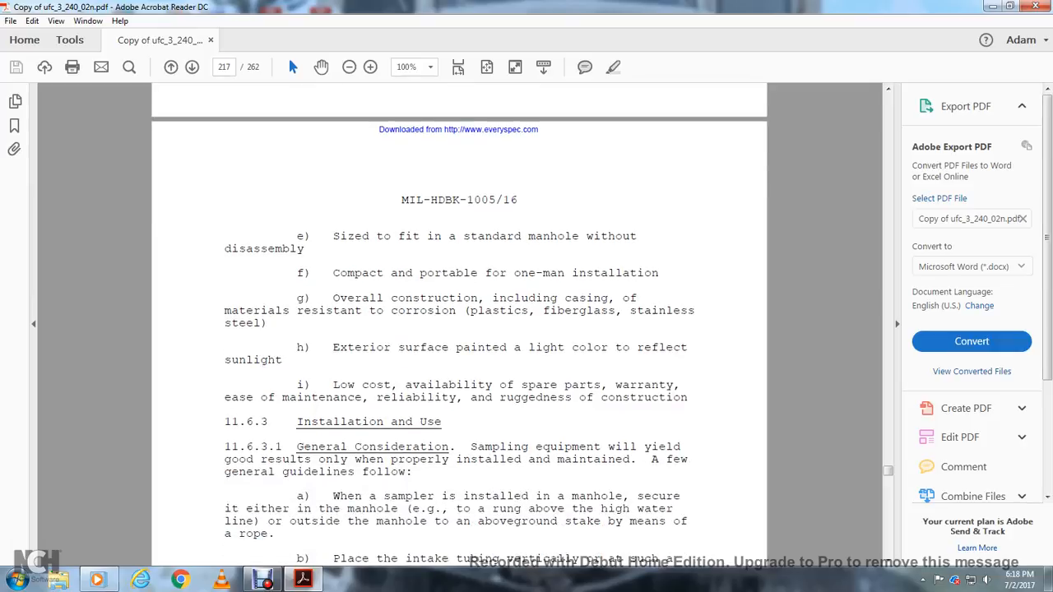
pyautogui.scroll(-3)
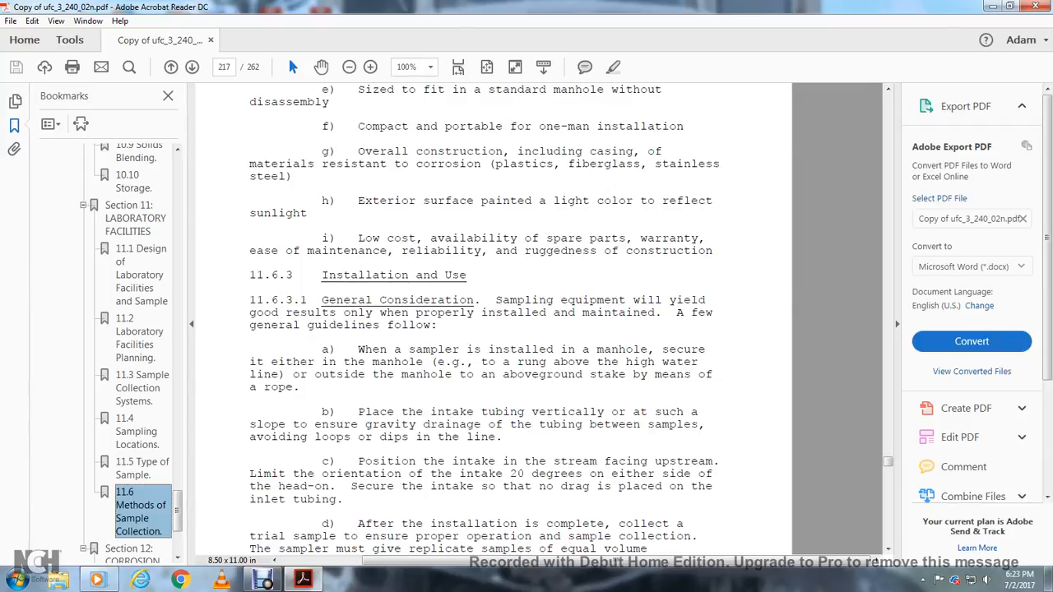
# Scroll to page 218 showing 11.6.3.2 Winter Operation with freezing precautions a–c.
pyautogui.scroll(-3)
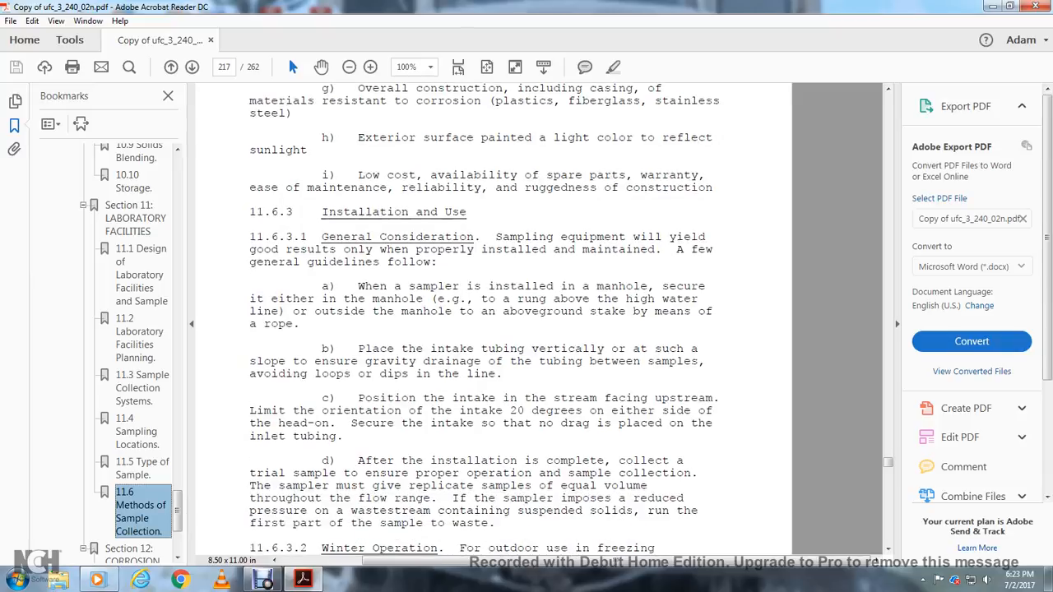
pyautogui.scroll(-3)
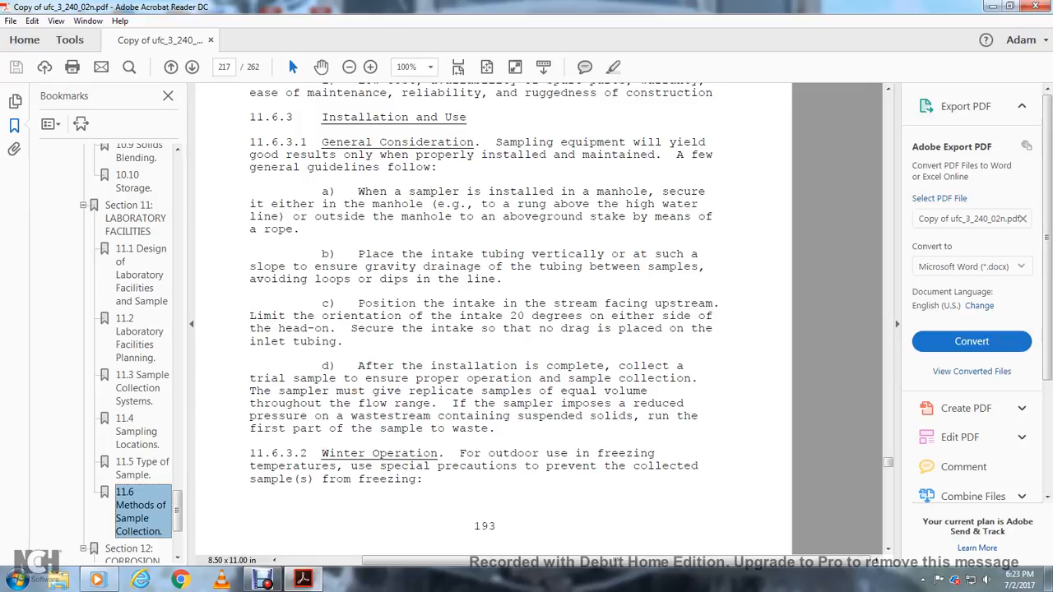
pyautogui.scroll(3)
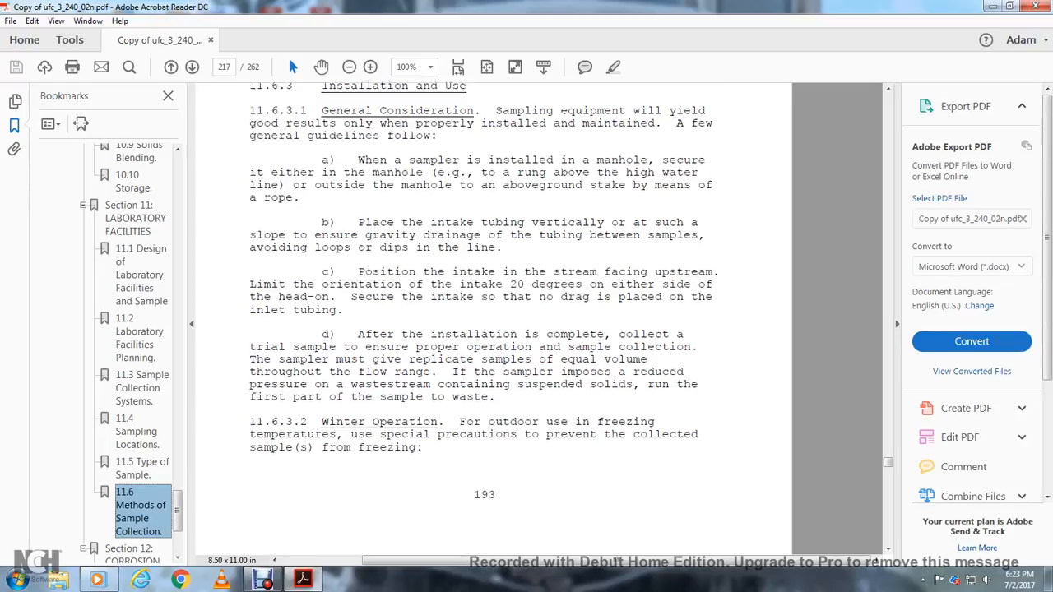
pyautogui.scroll(-3)
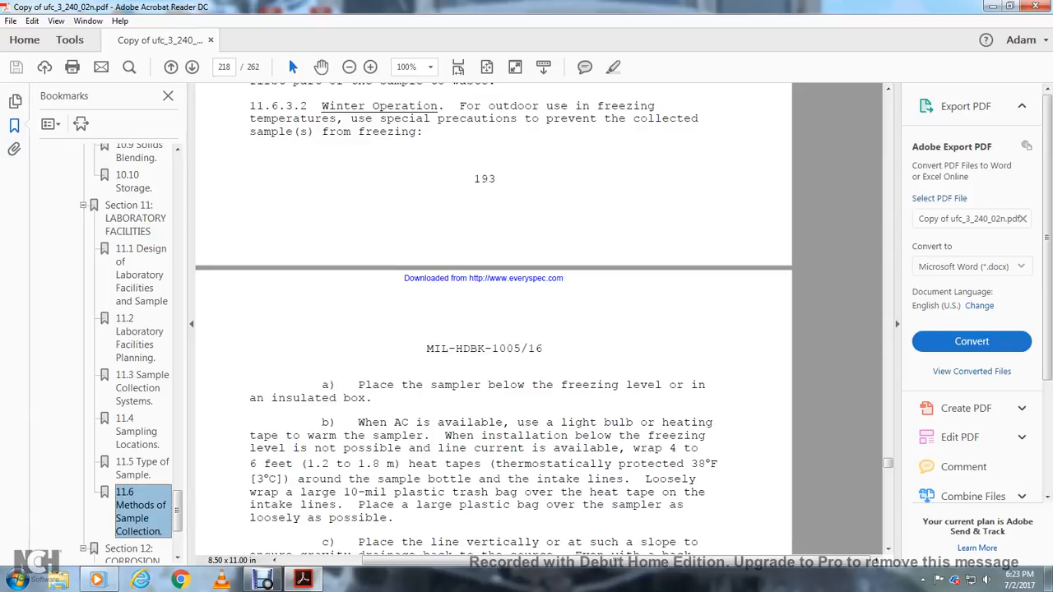
# Scroll through 11.6.4's sampler feature list to page 220, Section 12 Corrosion Control.
pyautogui.scroll(-3)
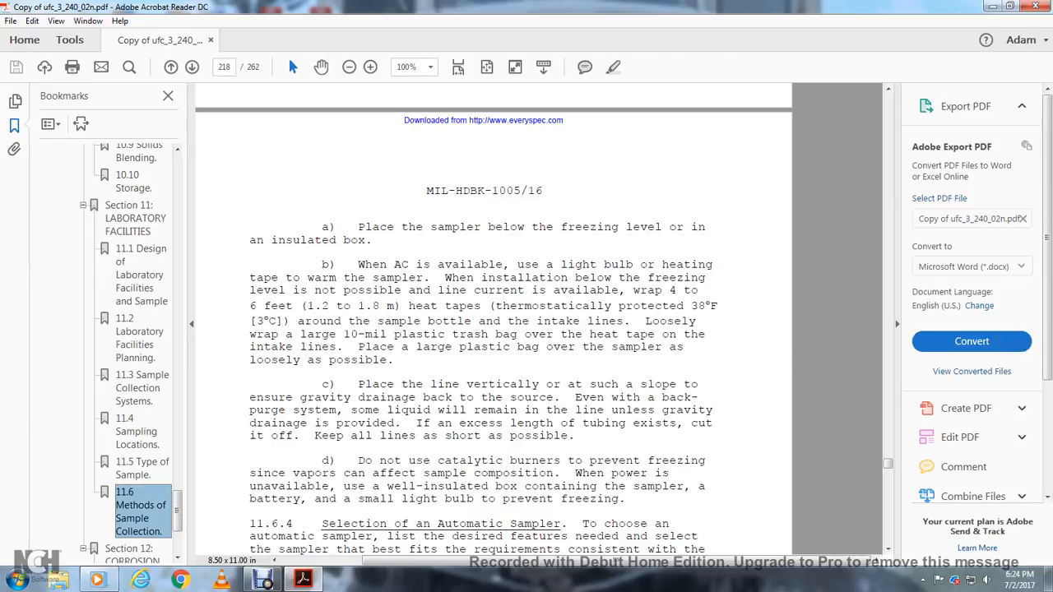
pyautogui.scroll(-3)
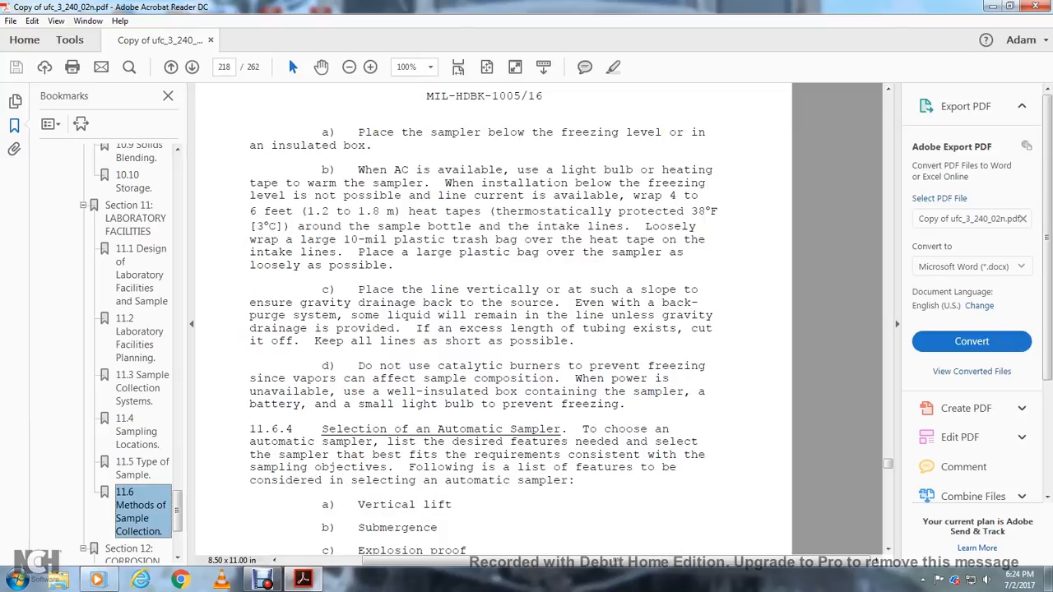
pyautogui.scroll(-3)
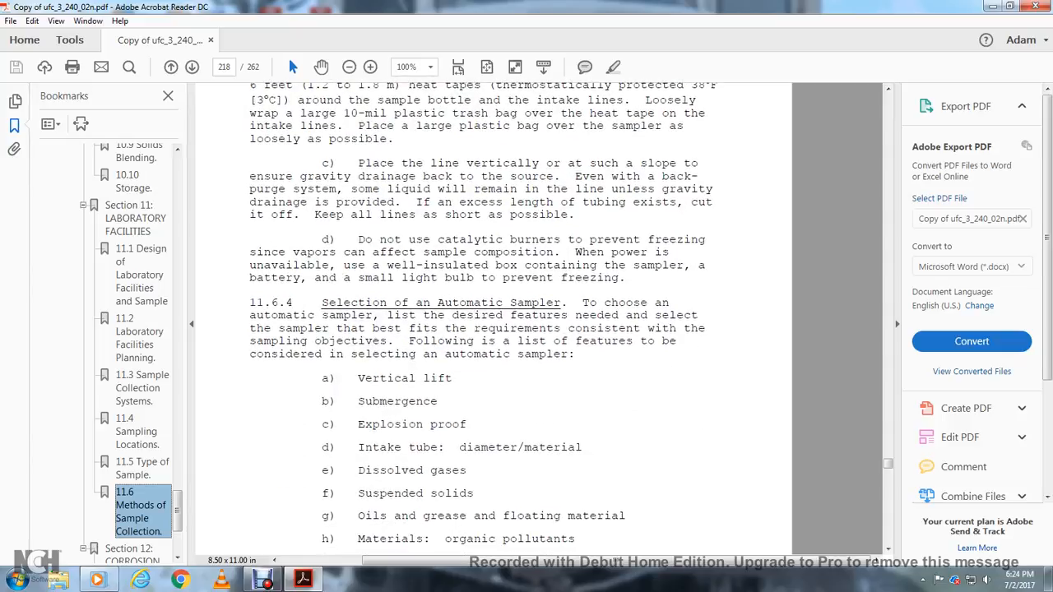
pyautogui.scroll(-3)
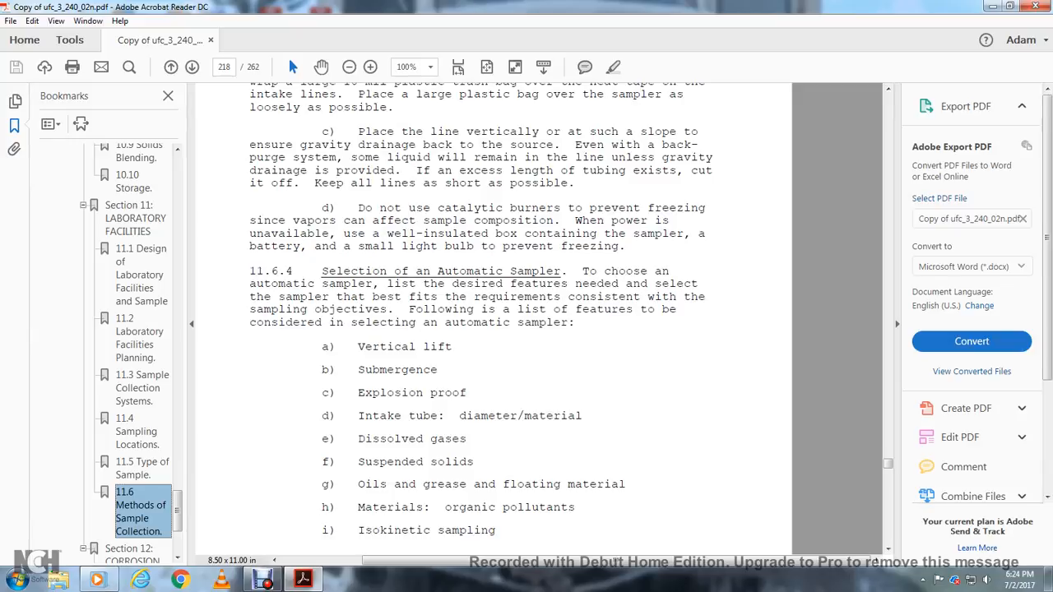
pyautogui.scroll(-3)
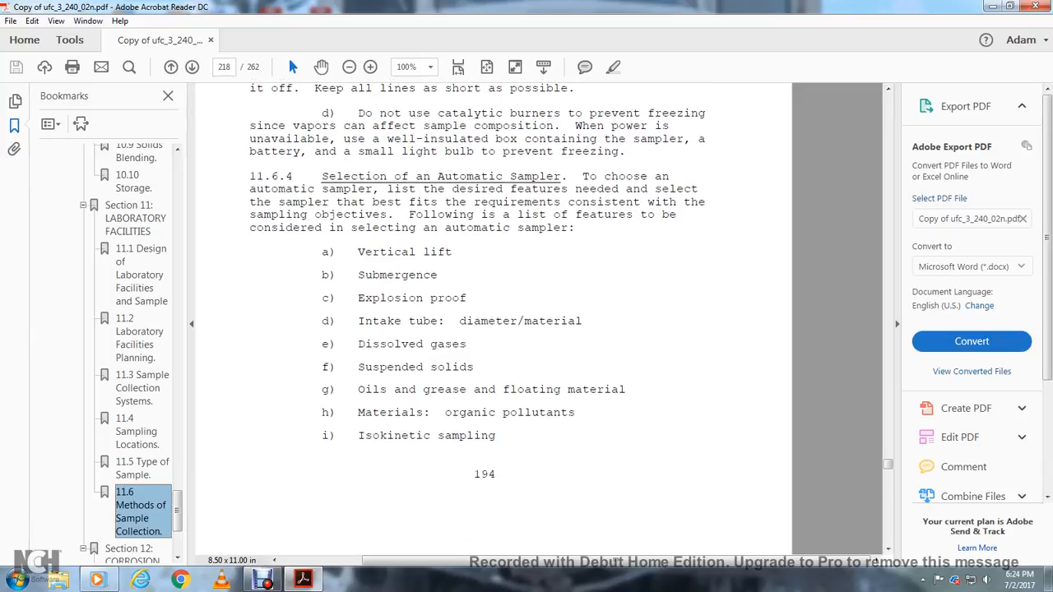
pyautogui.scroll(-3)
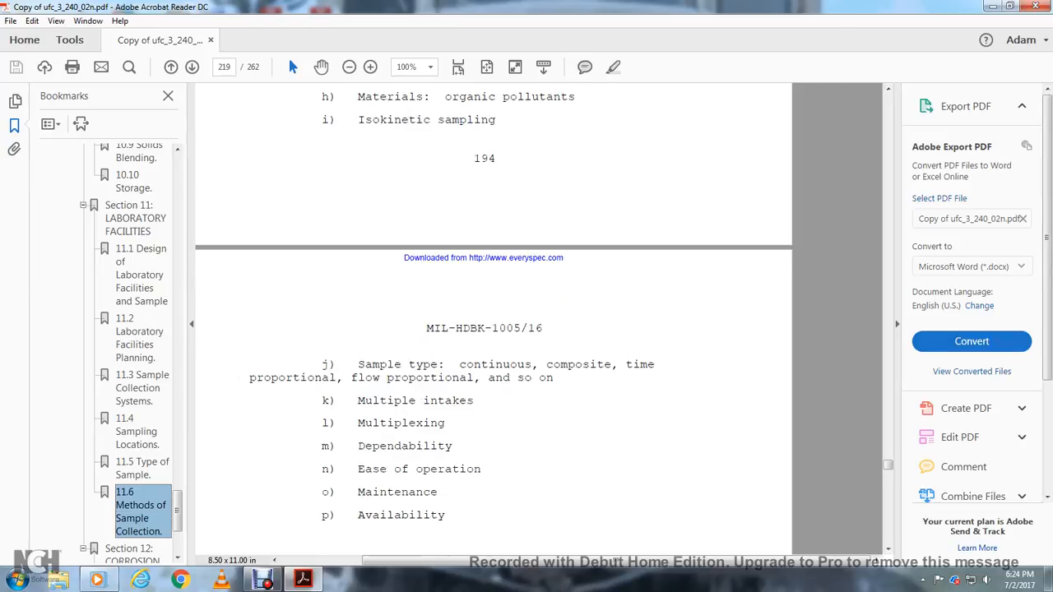
pyautogui.scroll(-3)
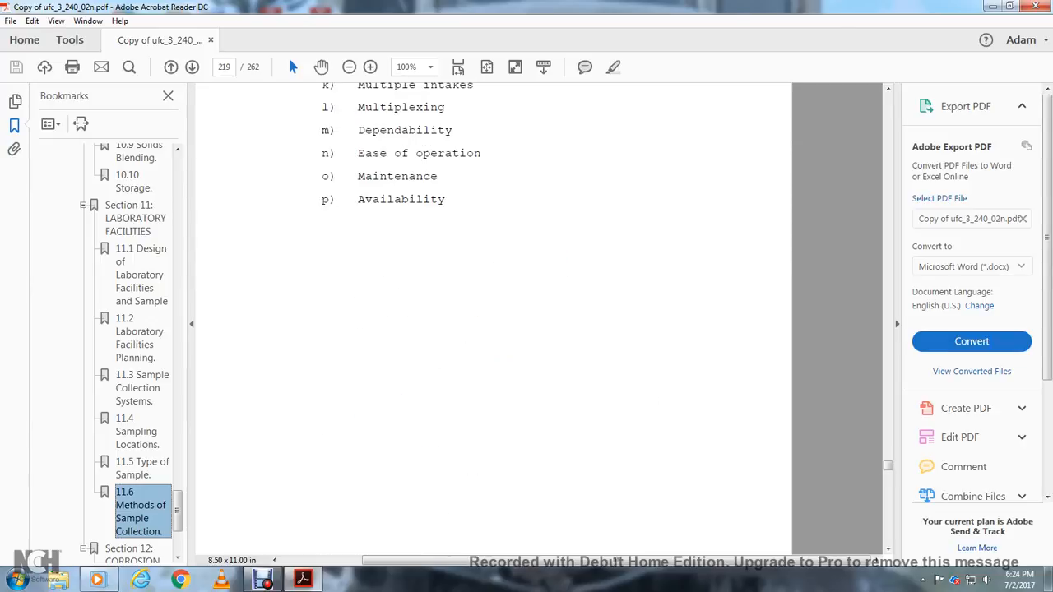
pyautogui.scroll(-3)
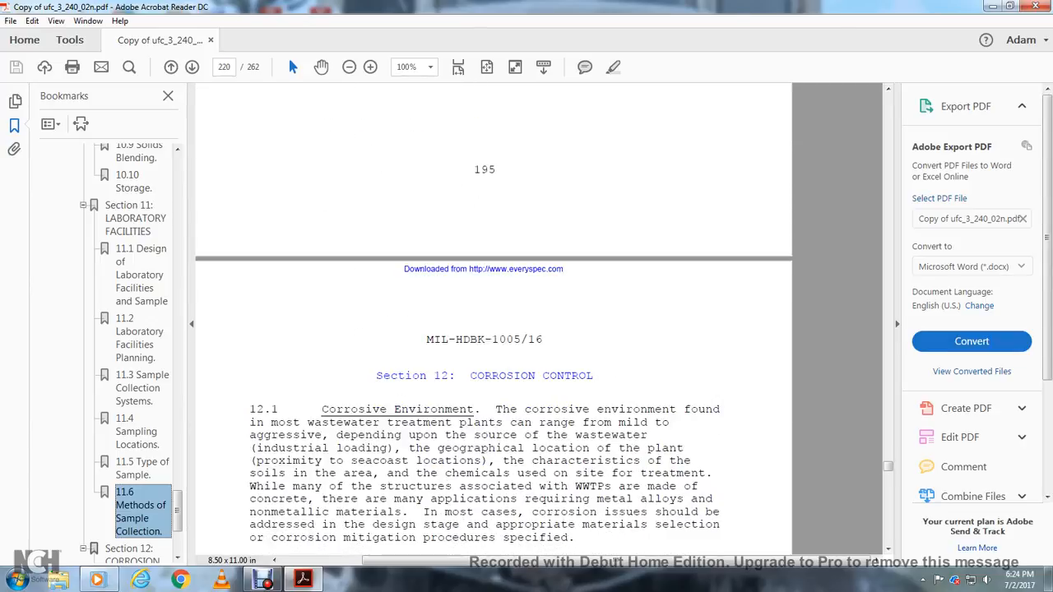